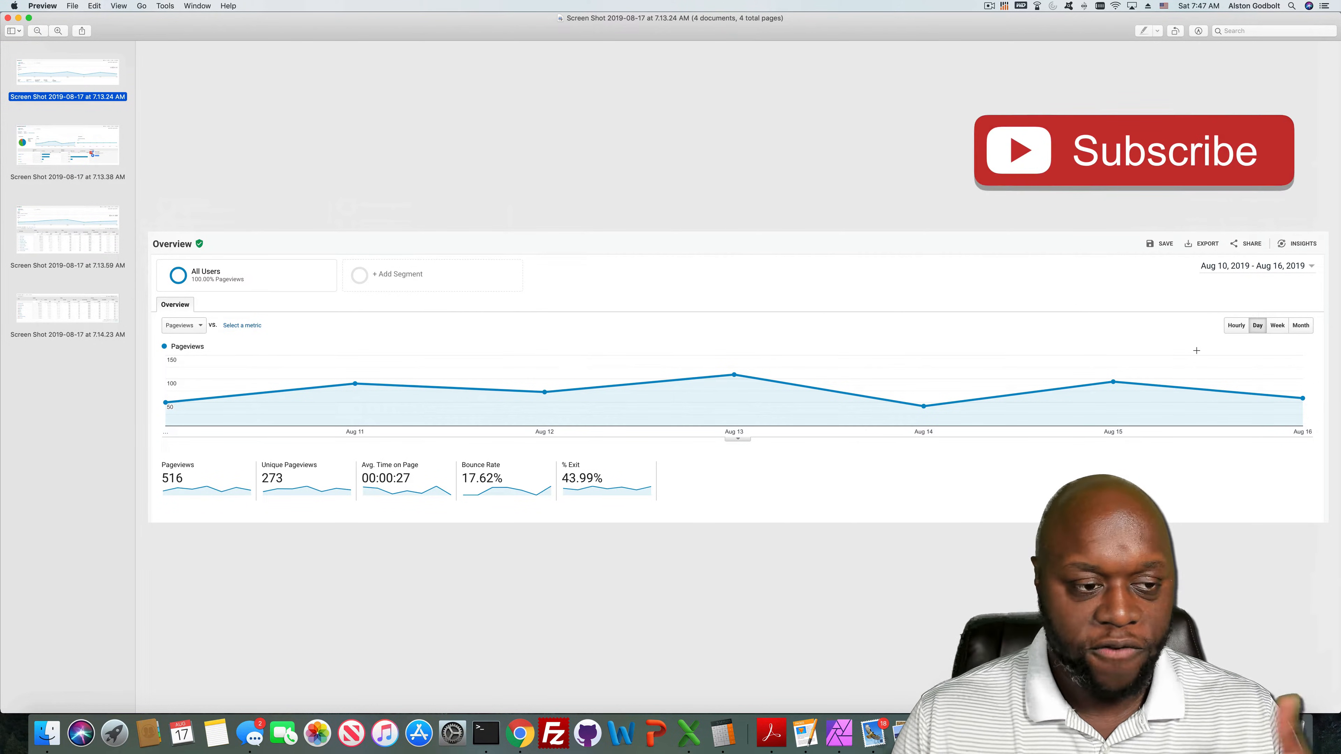
mouse_move(1142, 171)
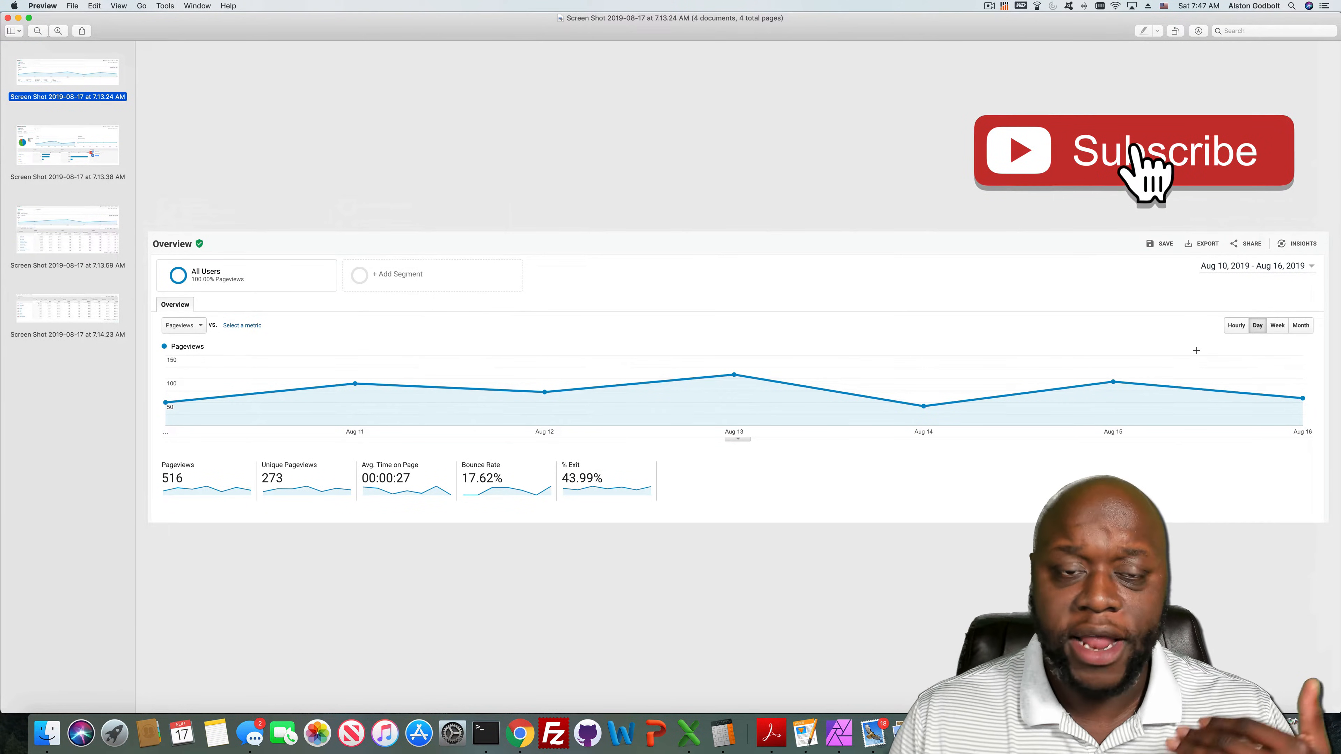
- View the first site's acquisition overview, then its all-traffic source/medium table
click(1132, 152)
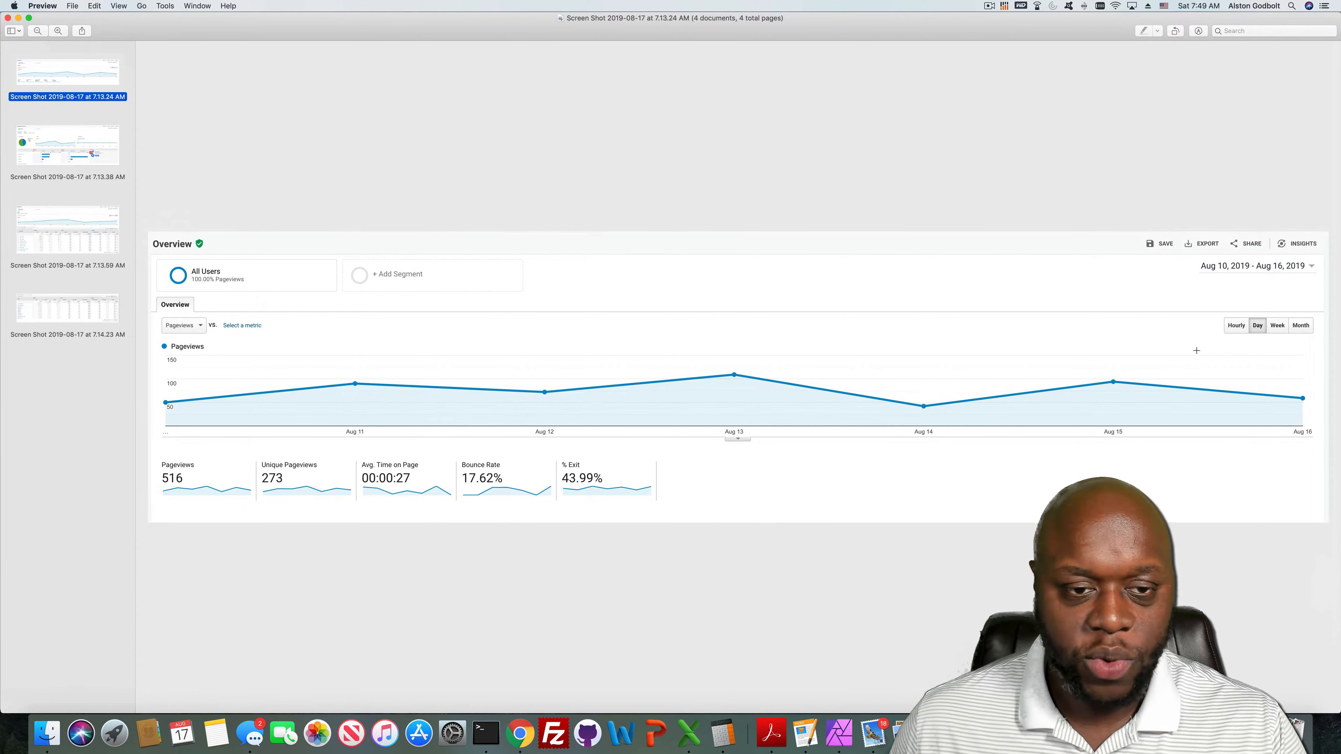
mouse_move(1229, 411)
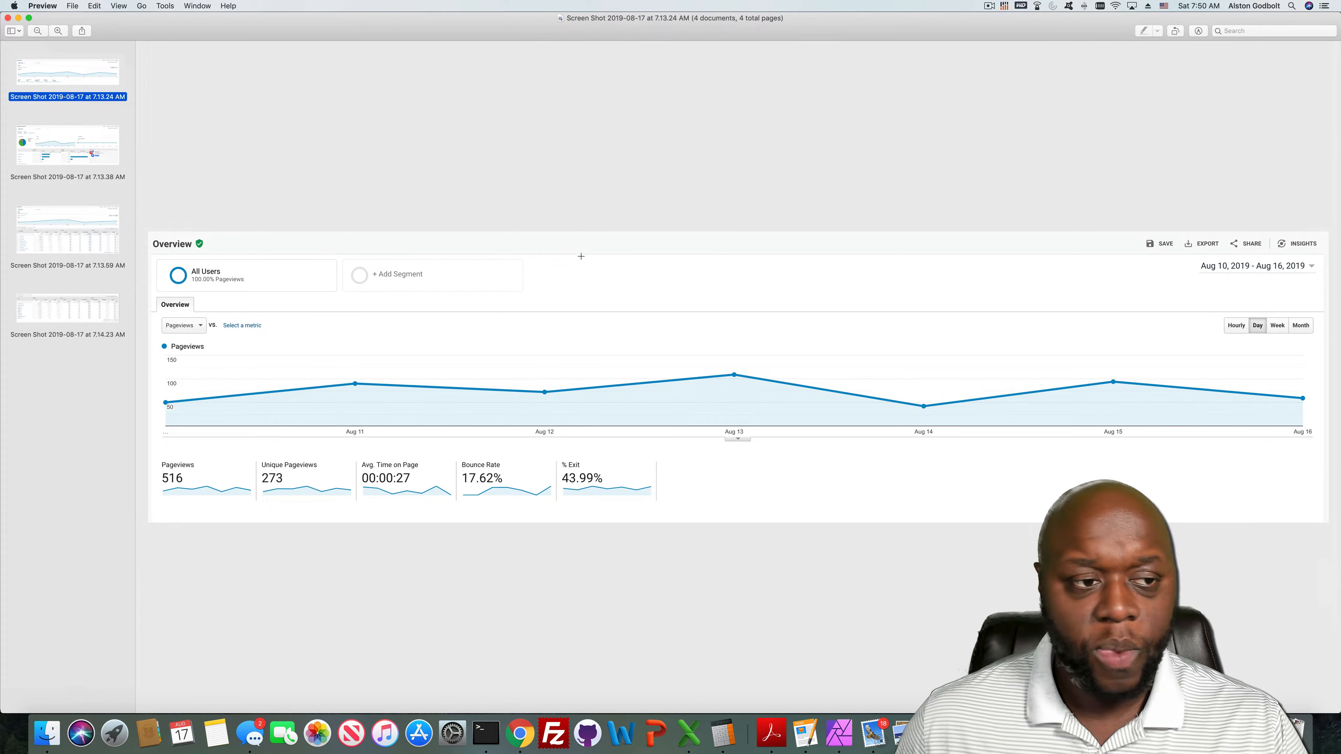
click(67, 145)
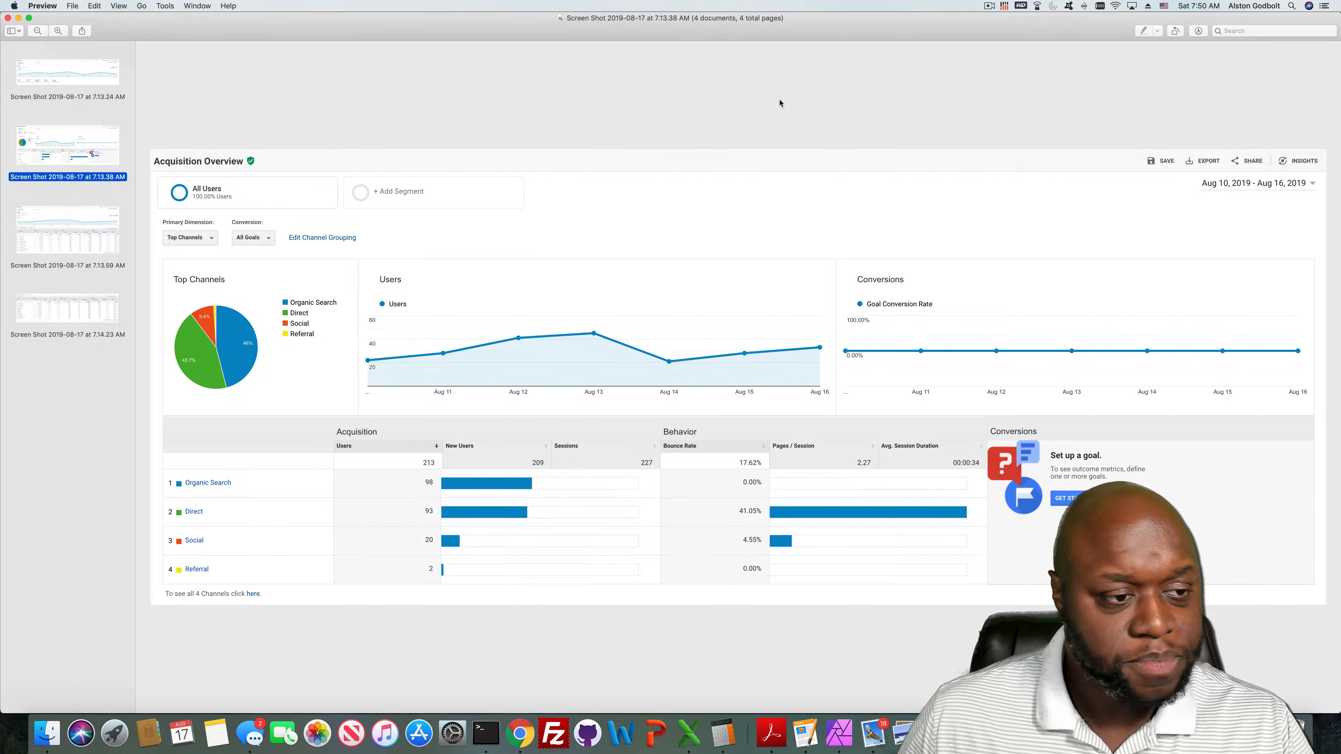
click(67, 231)
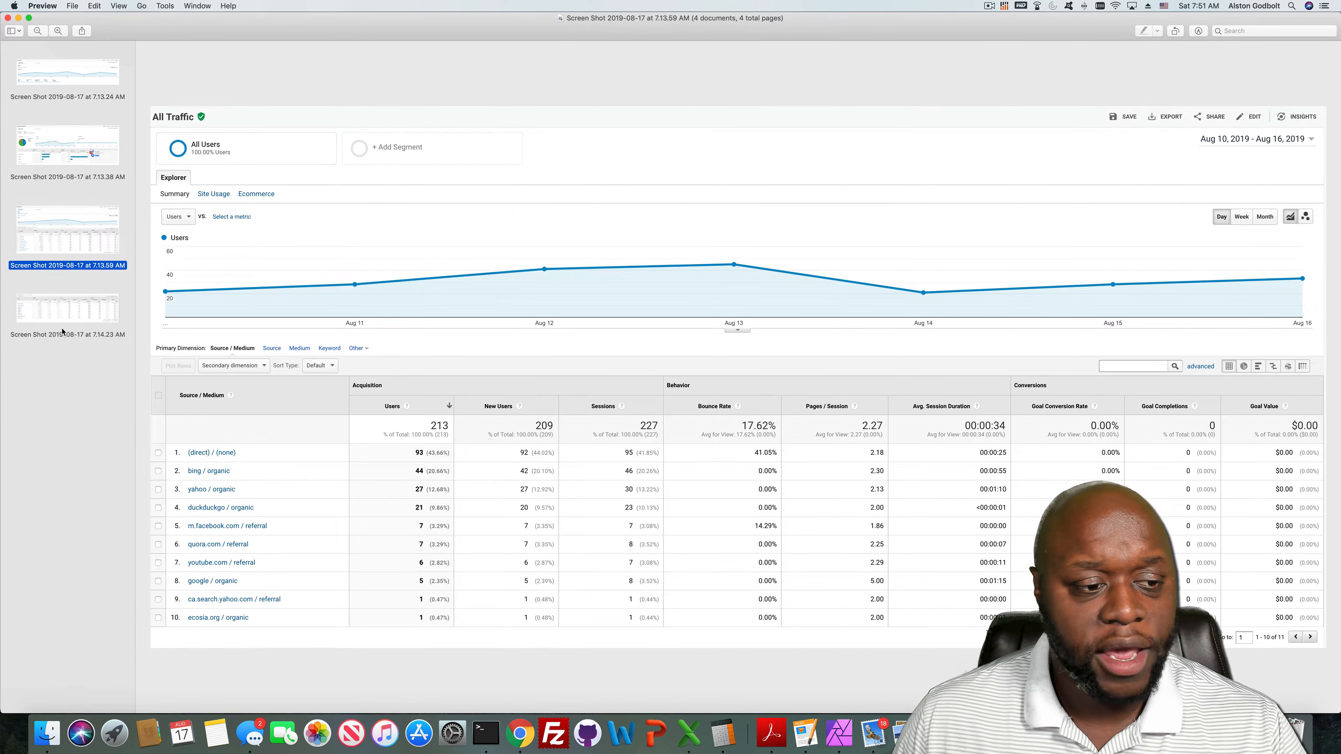
click(67, 312)
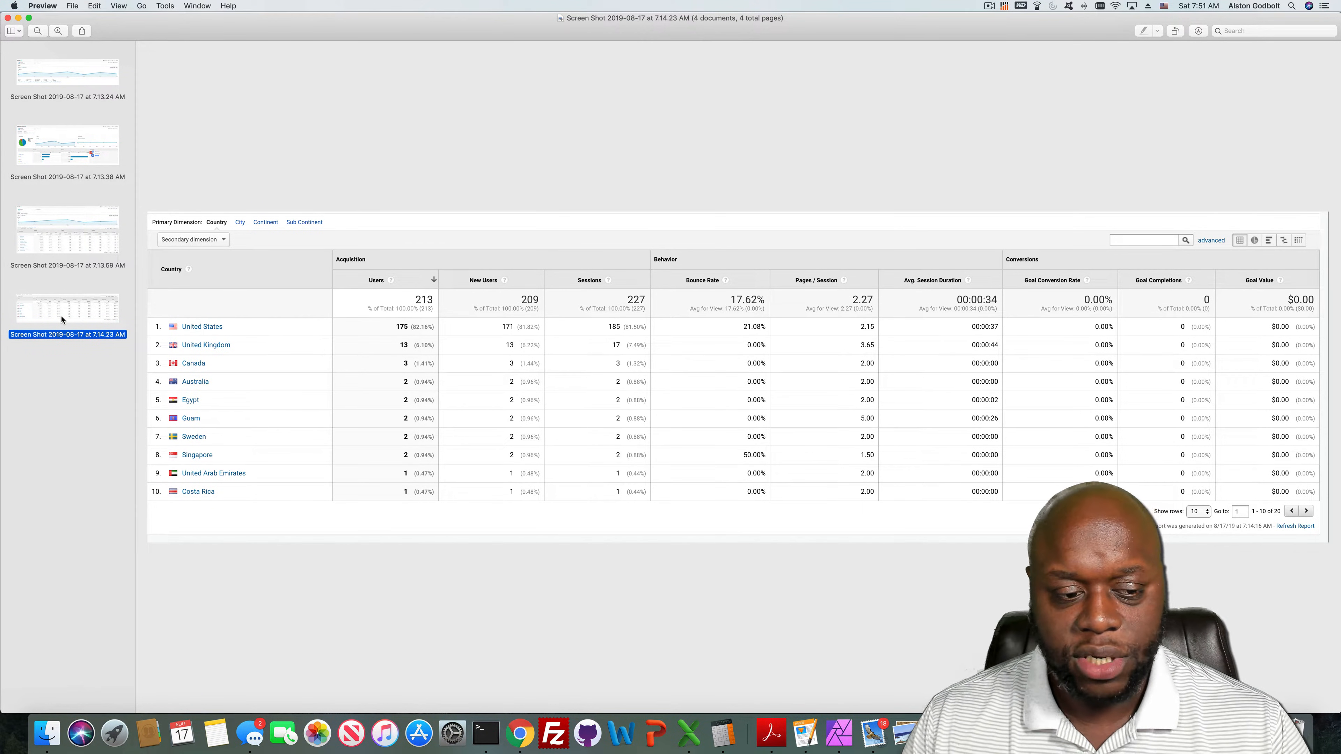
mouse_move(548, 302)
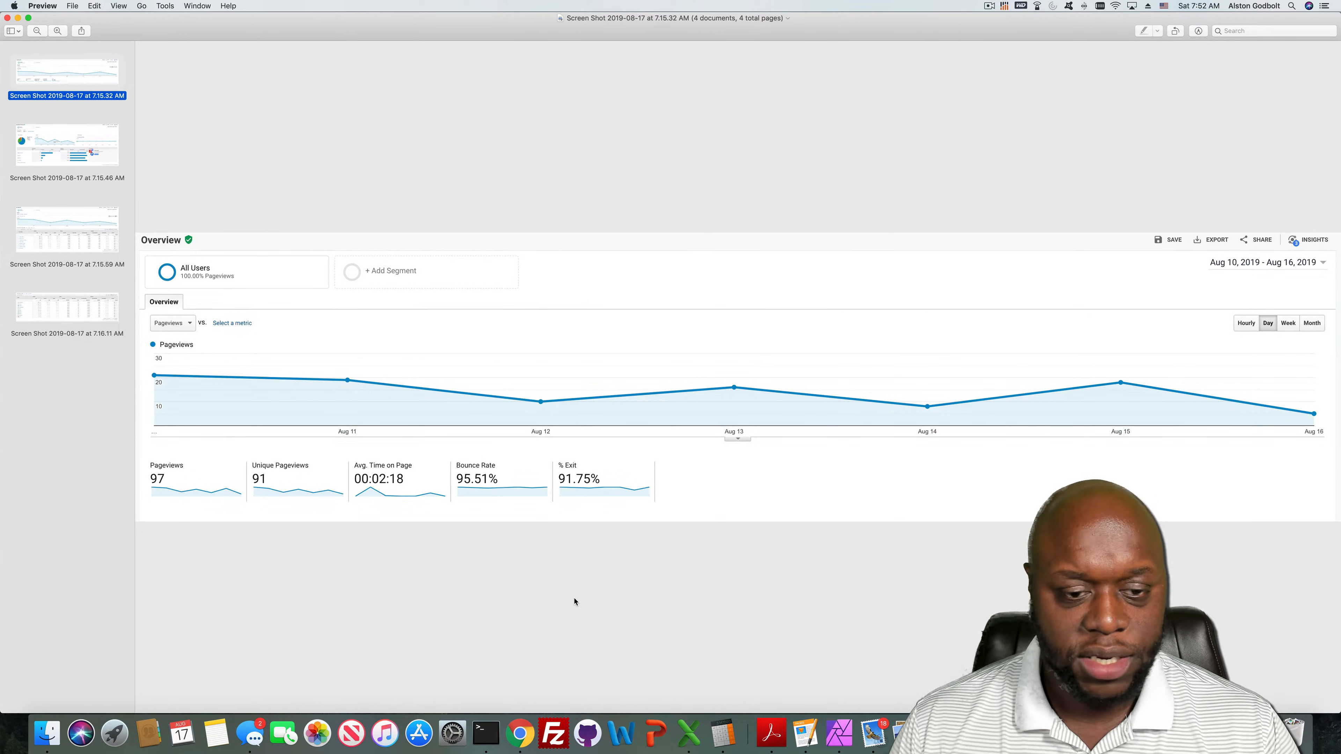
mouse_move(54, 237)
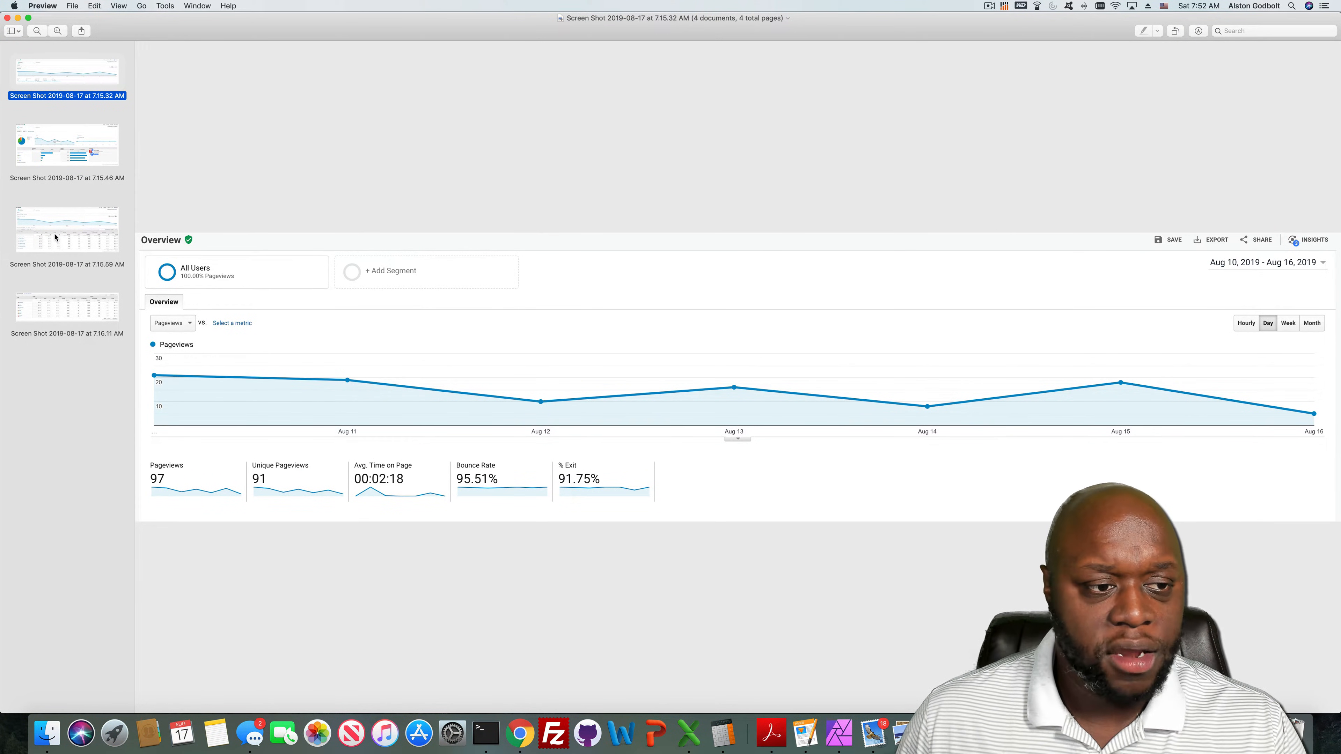
- View the second site's acquisition overview with organic search leading at 56 of 84 users
click(65, 145)
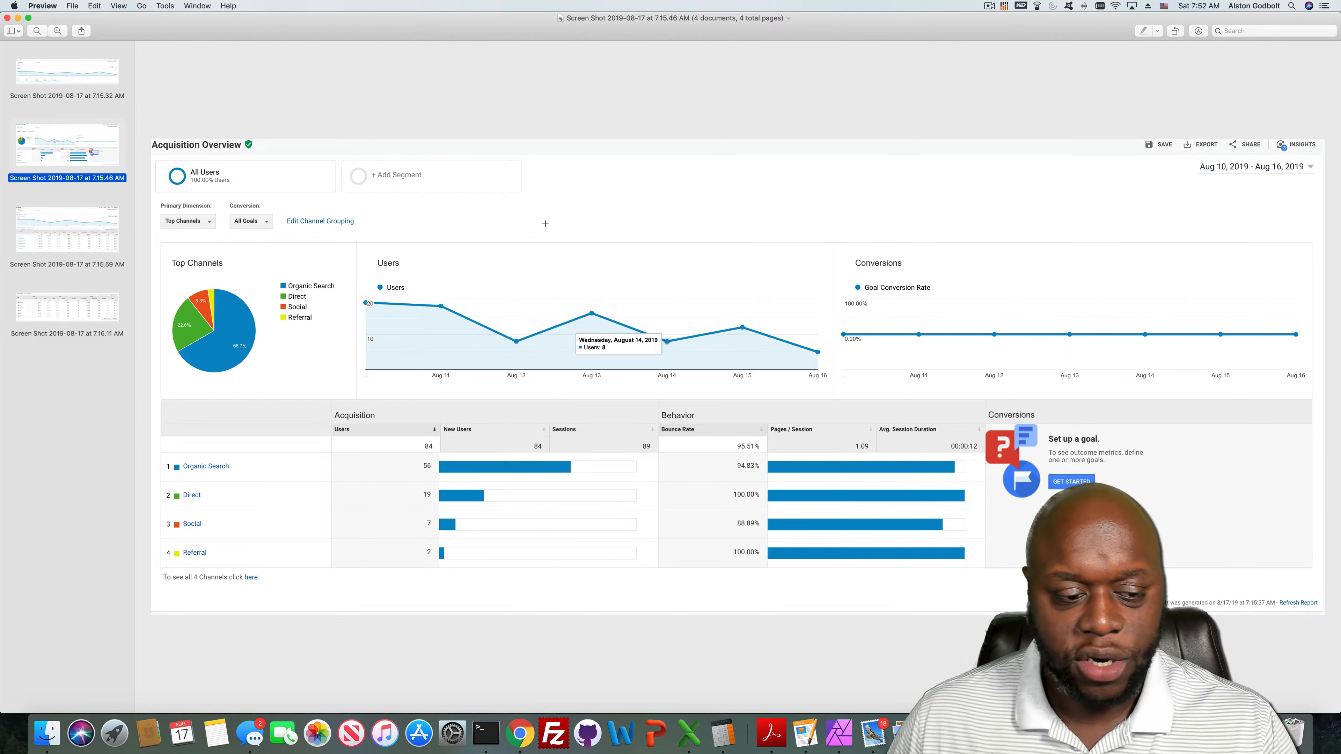
mouse_move(147, 220)
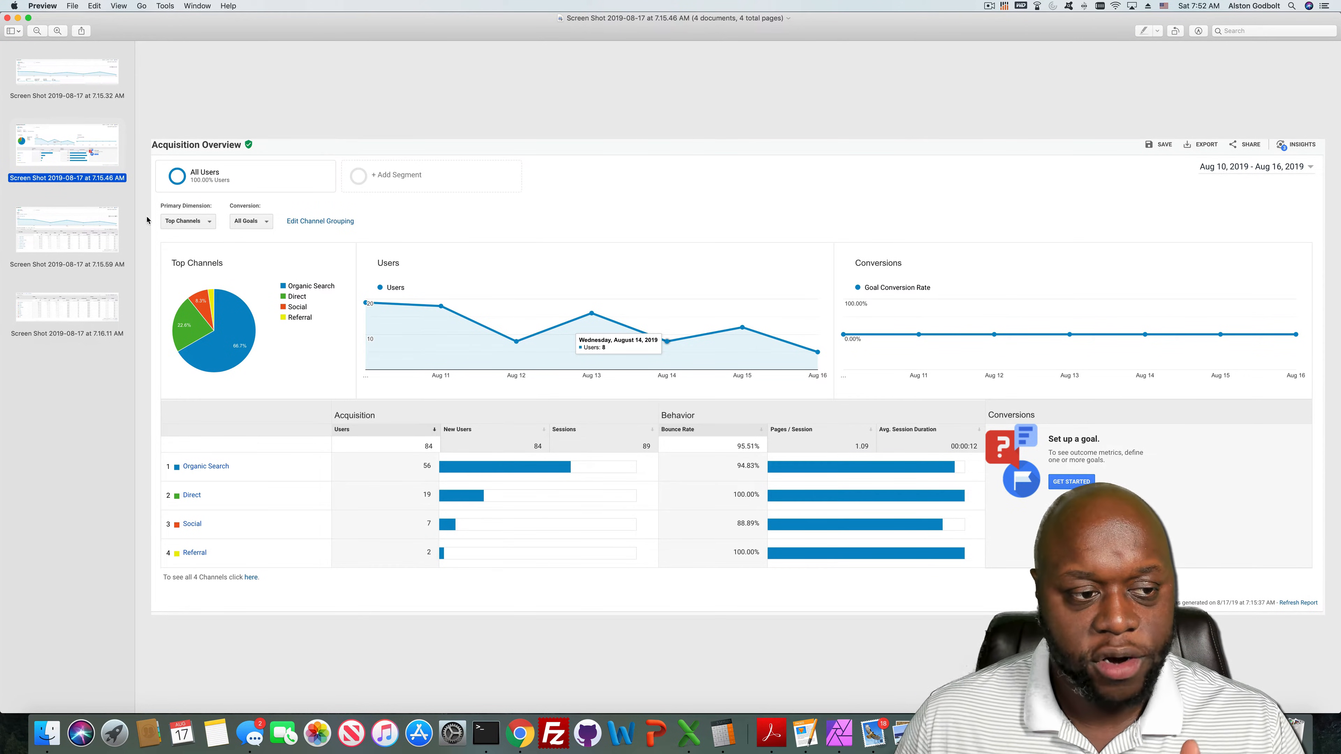
- View the second site's source/medium table, google/organic leading at 48 of 84 users
click(67, 229)
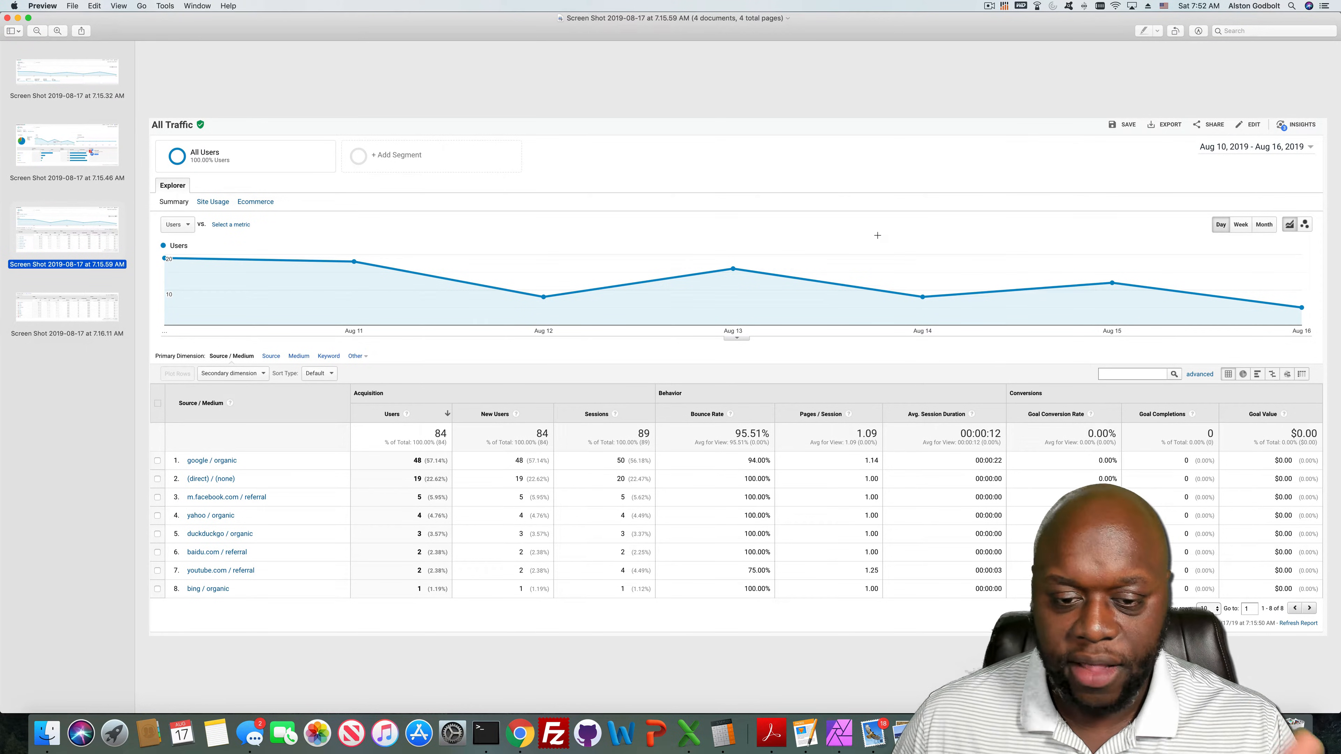
mouse_move(470, 374)
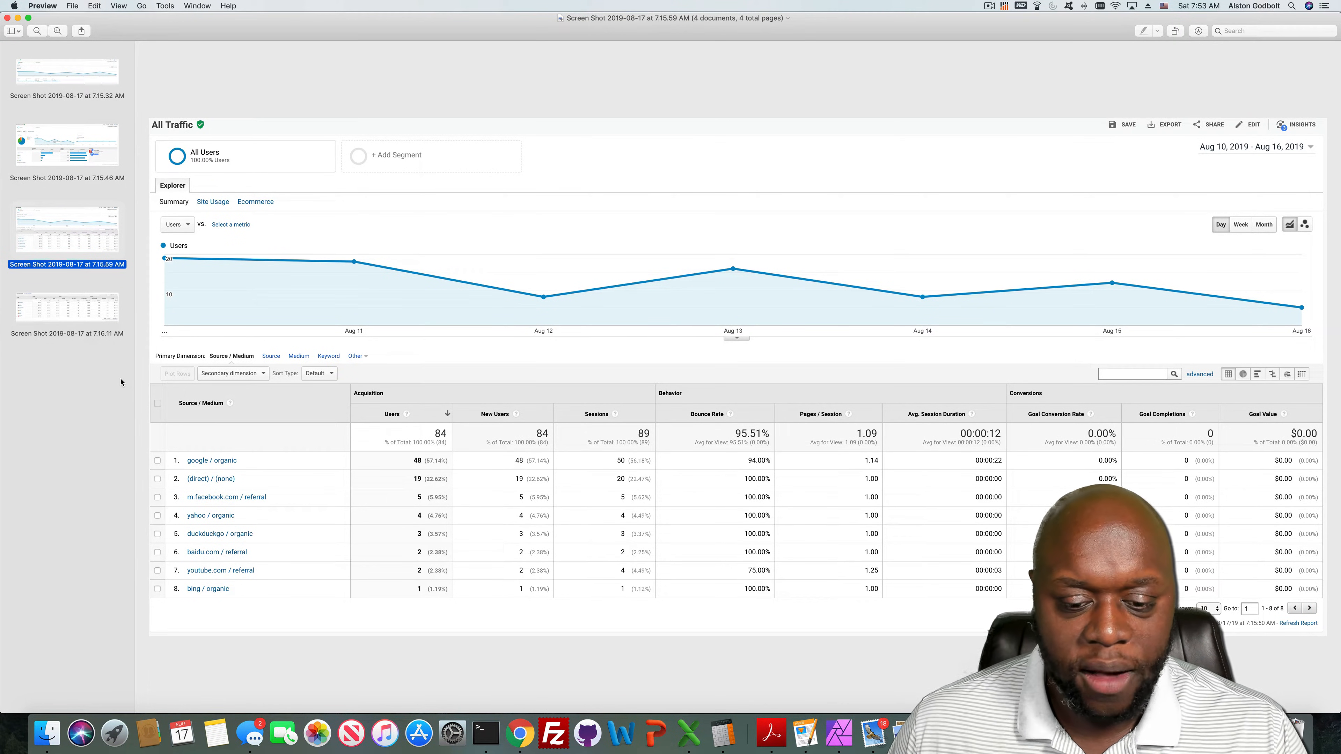
click(65, 308)
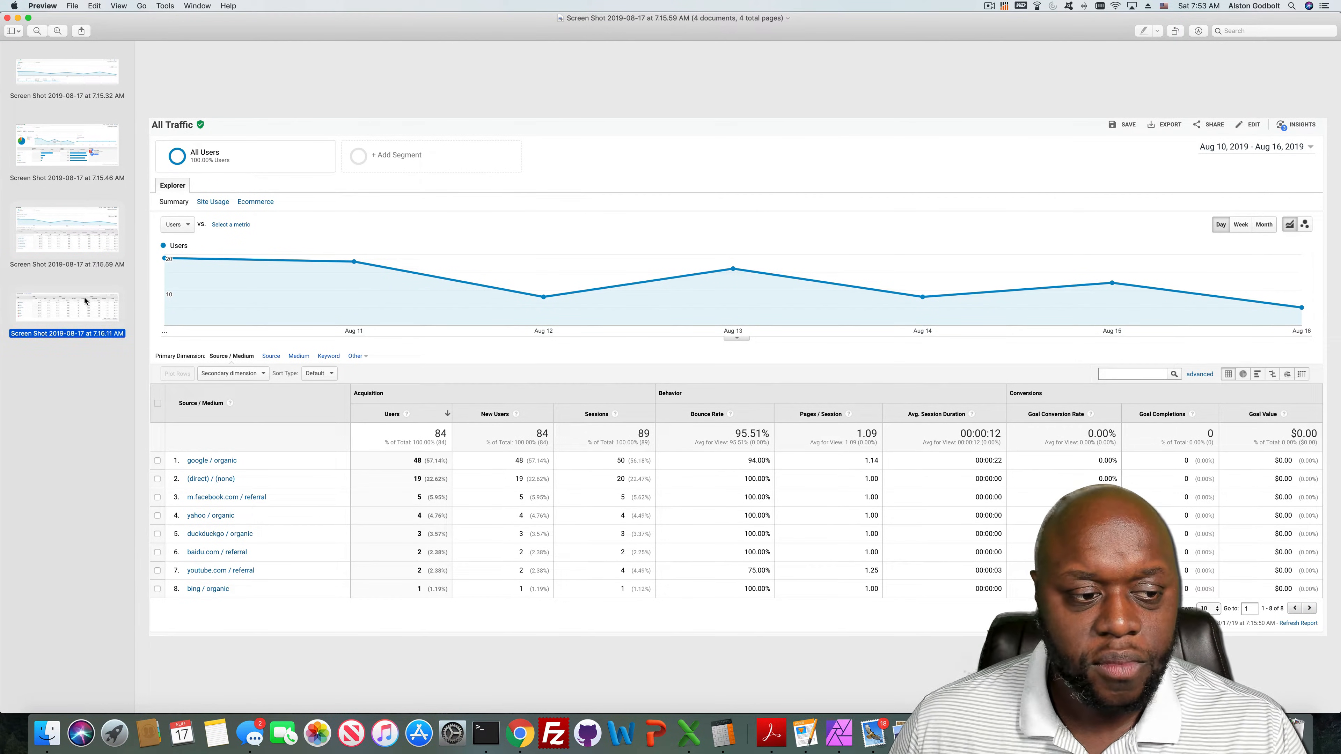
- View the second site's country breakdown, United States leading at 51 of 84 users
click(65, 308)
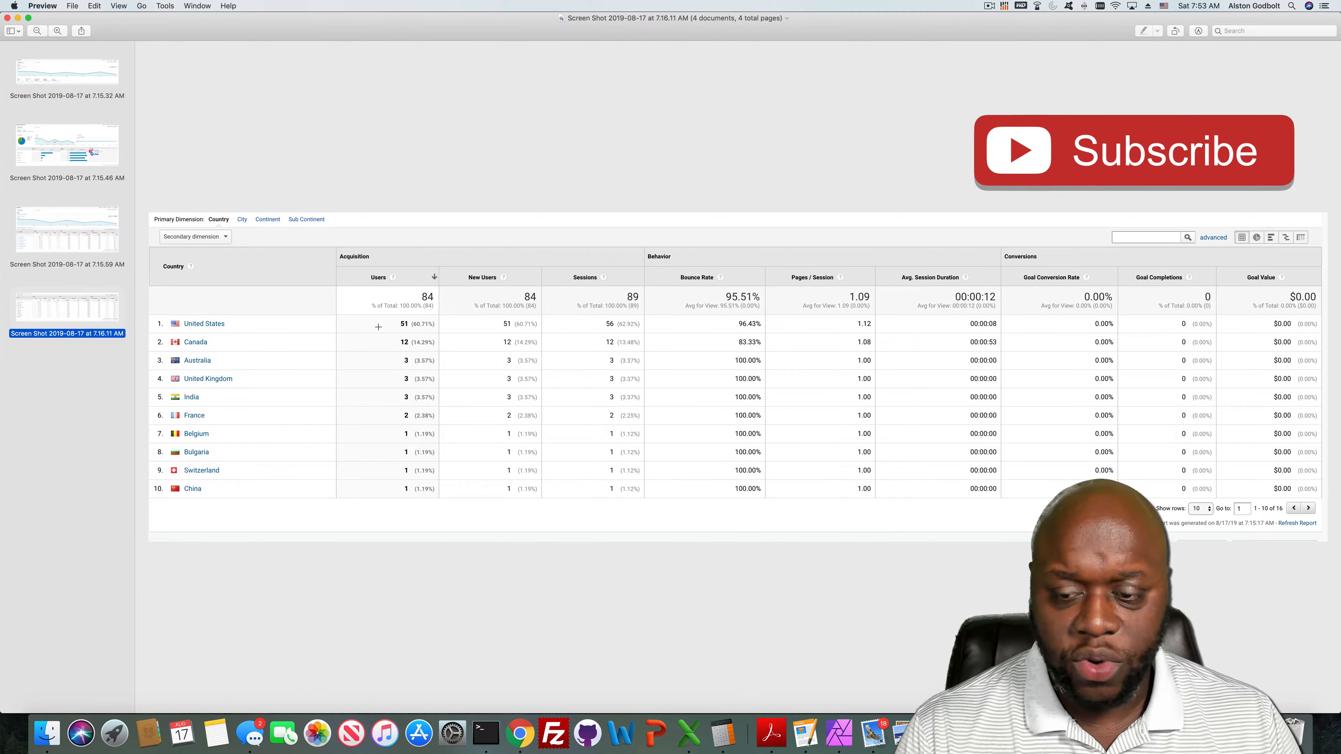
mouse_move(1148, 167)
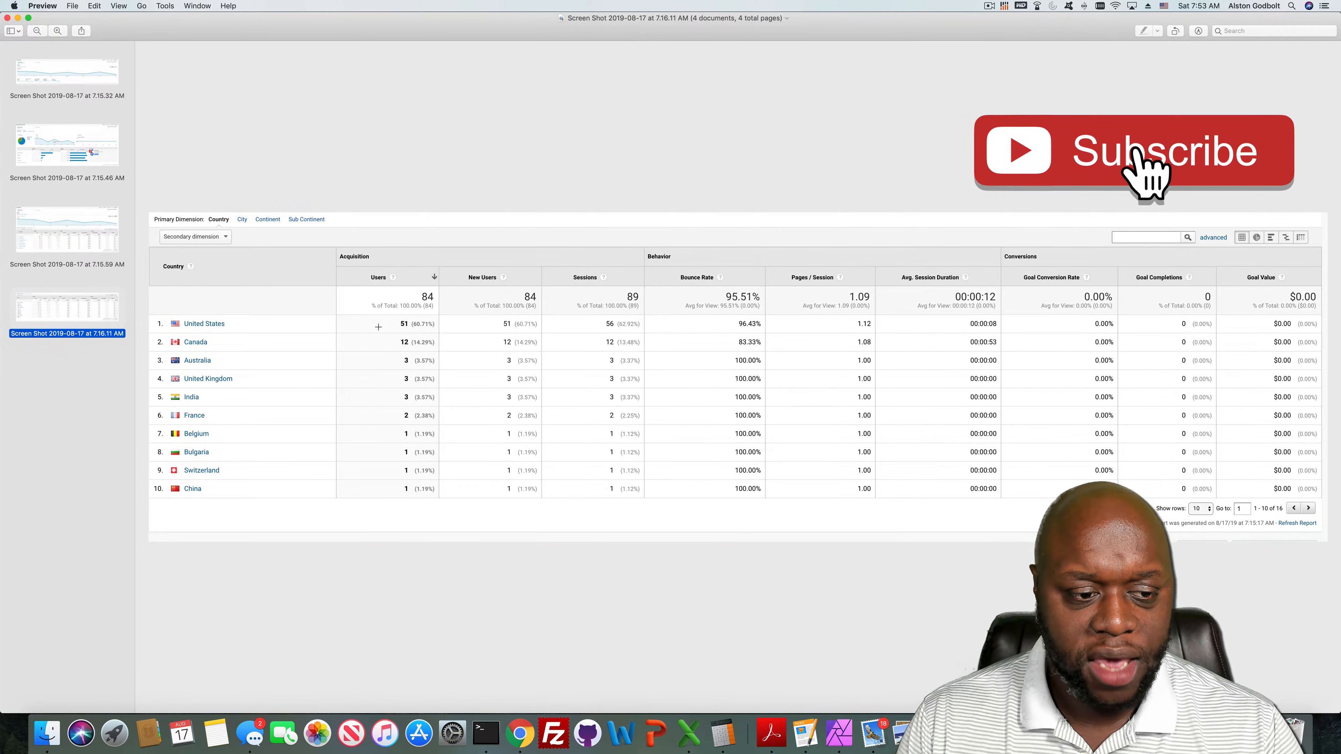
click(1133, 151)
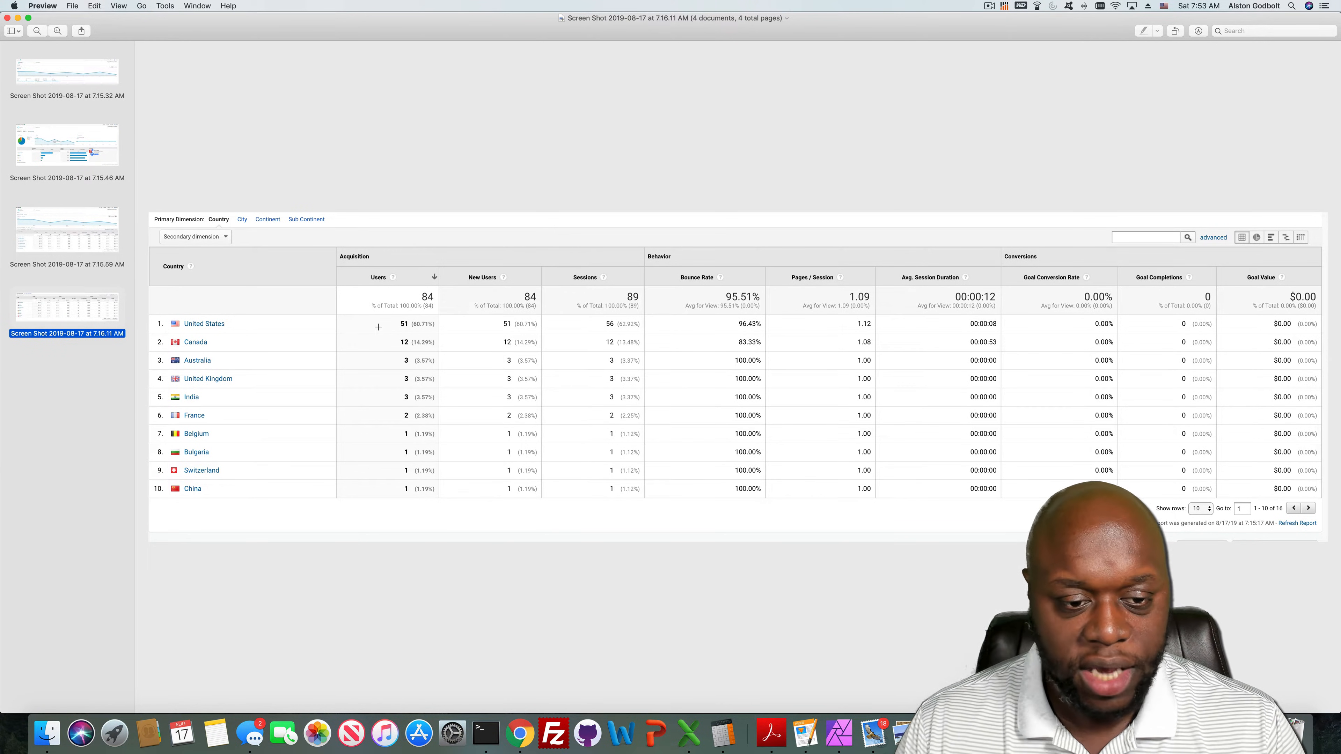
mouse_move(151, 76)
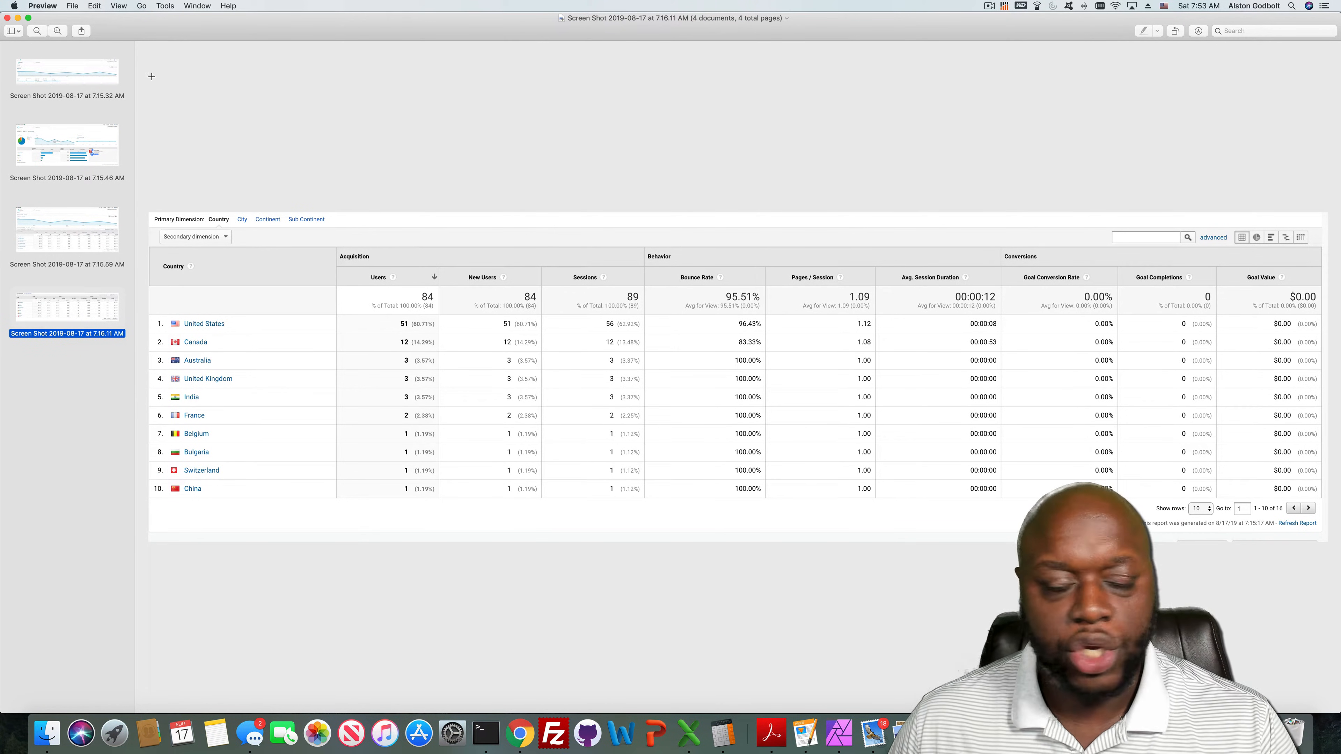
- View the third site's overview screenshot with 83 pageviews and 76 unique pageviews
click(70, 71)
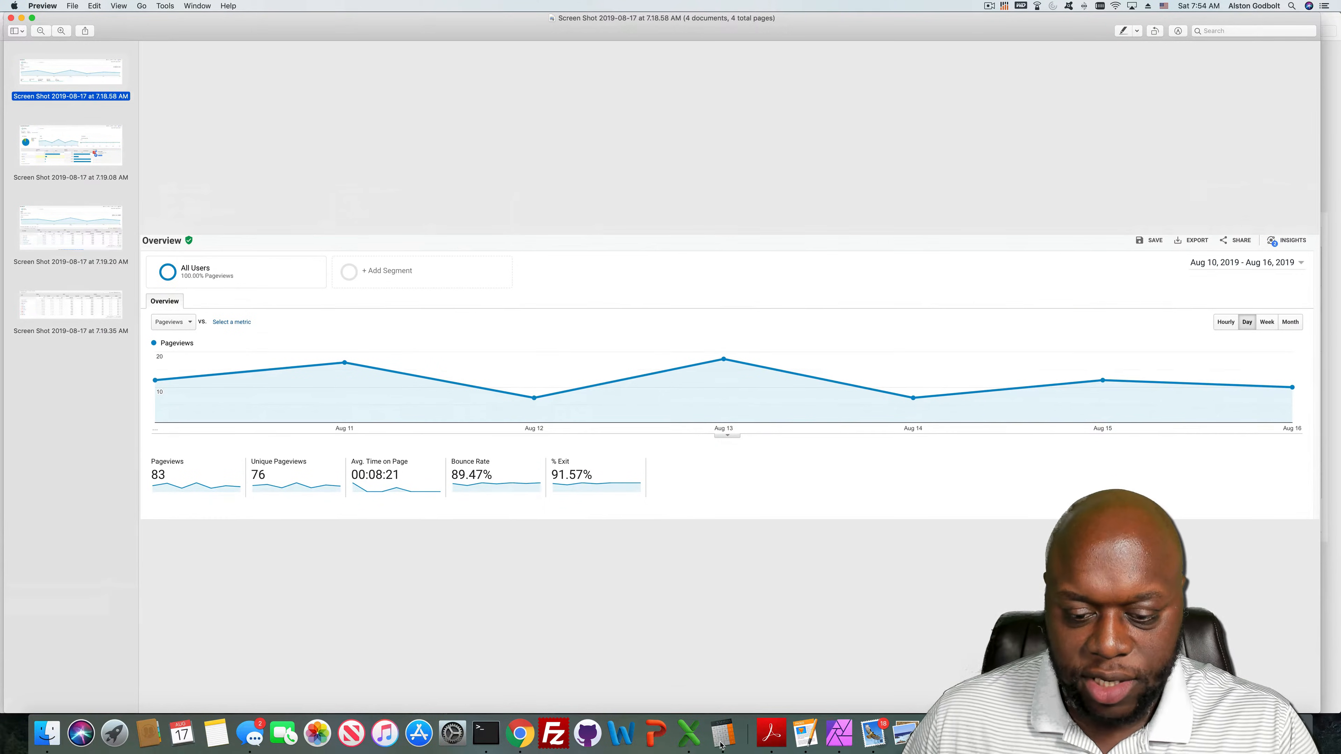
mouse_move(719, 500)
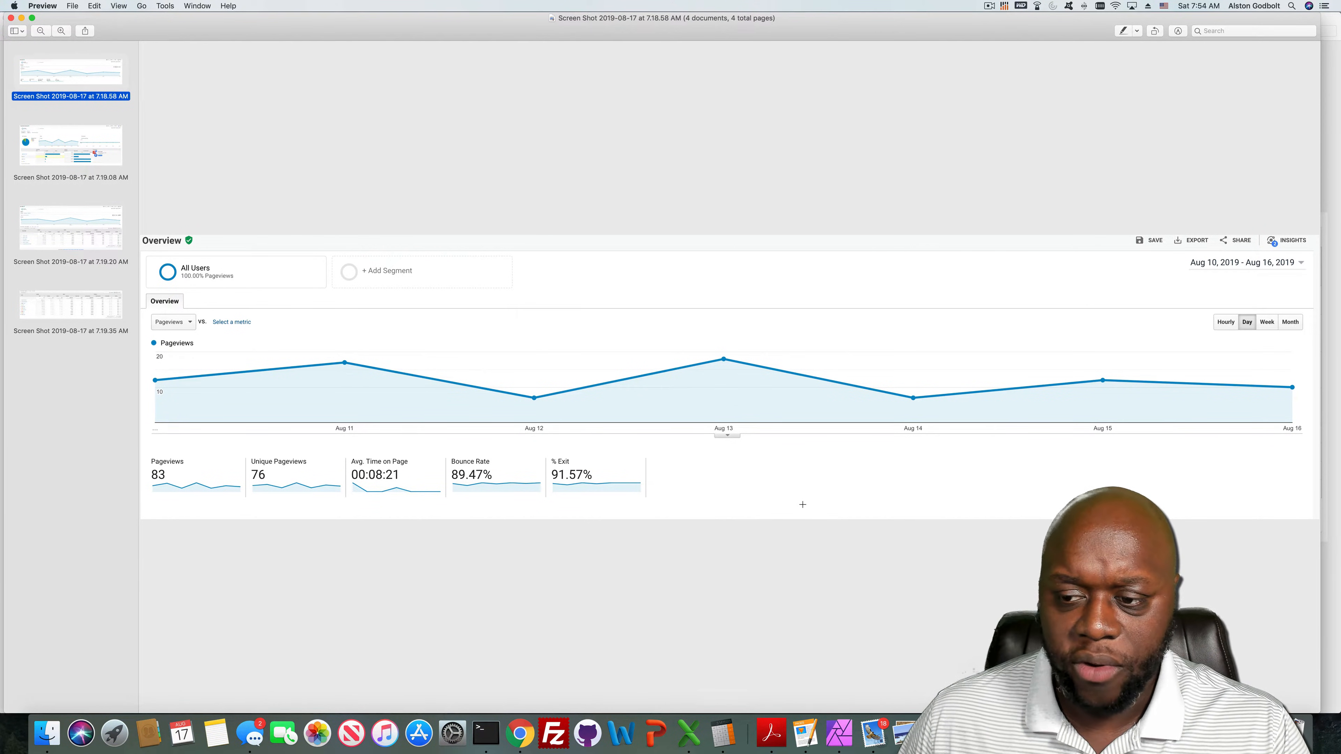
- View the third site's acquisition overview, organic search leading at 62 of 72 users
click(69, 146)
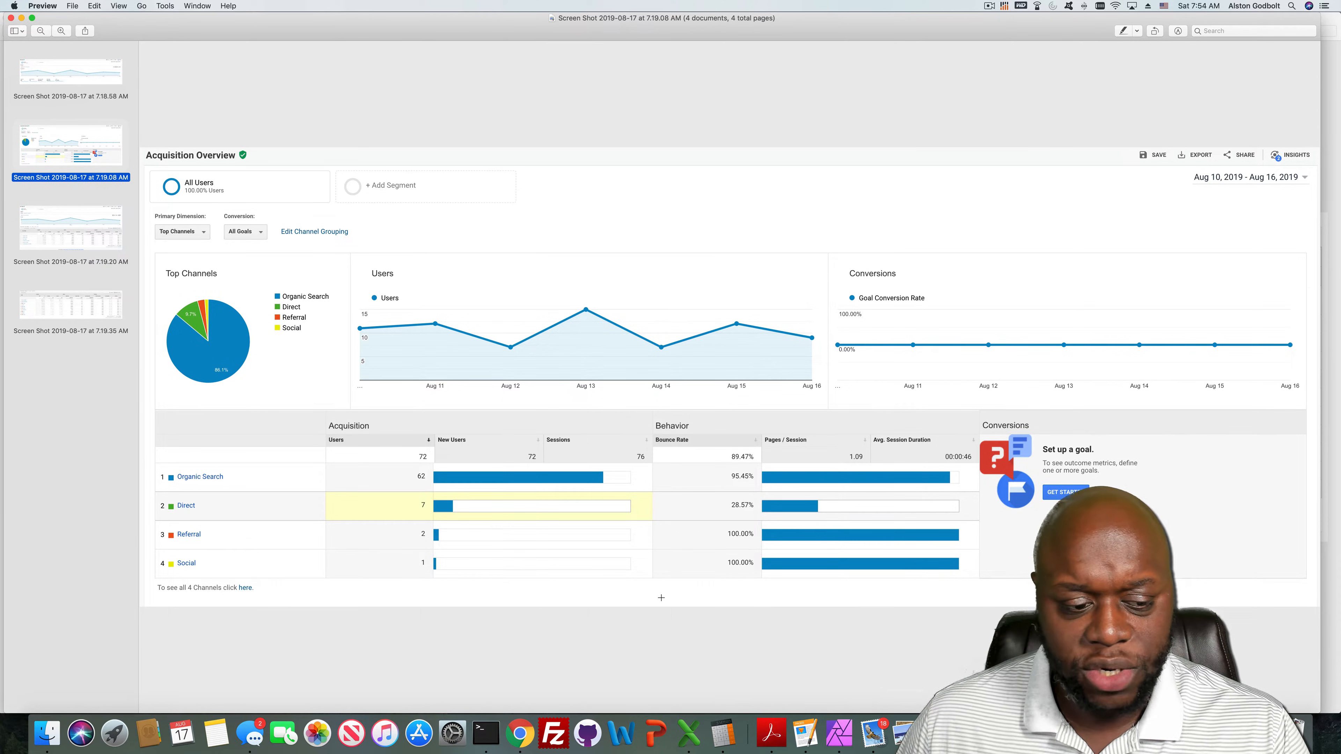
- View the third site's source/medium table, then its country breakdown led by United States
click(70, 226)
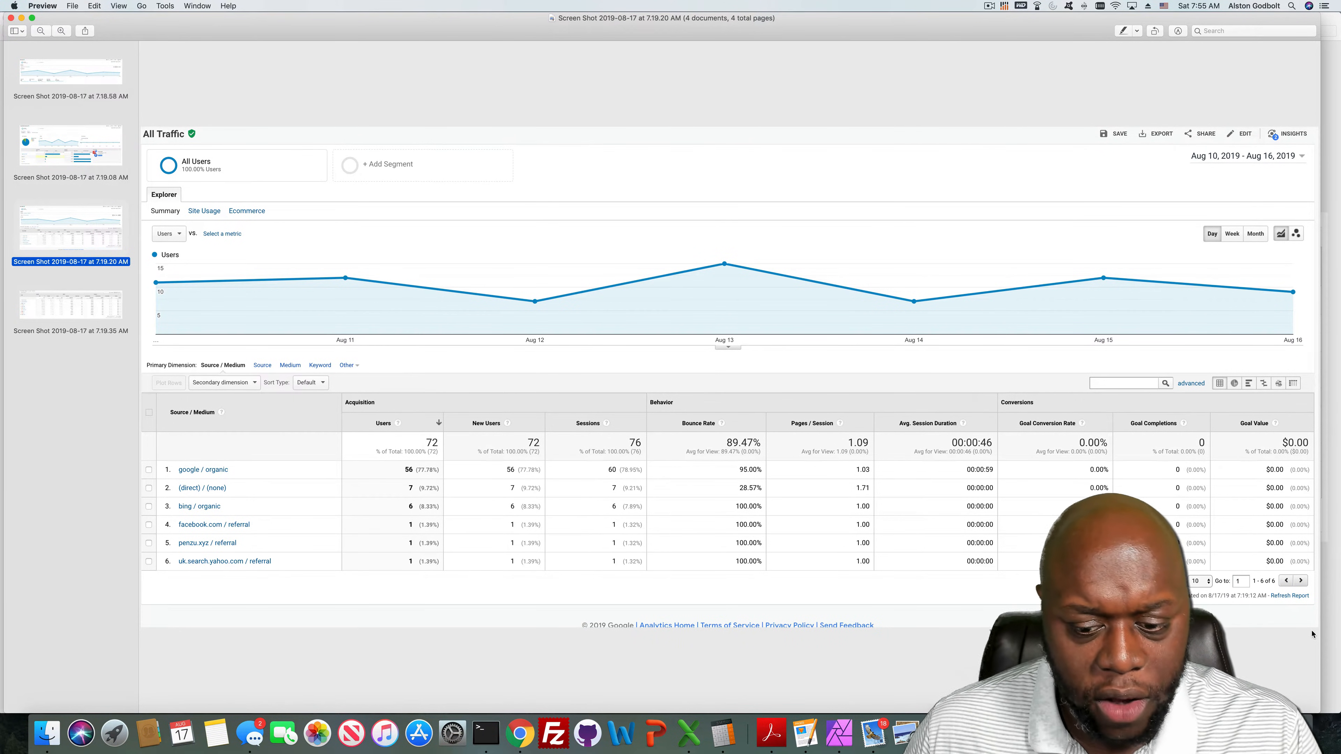
click(70, 305)
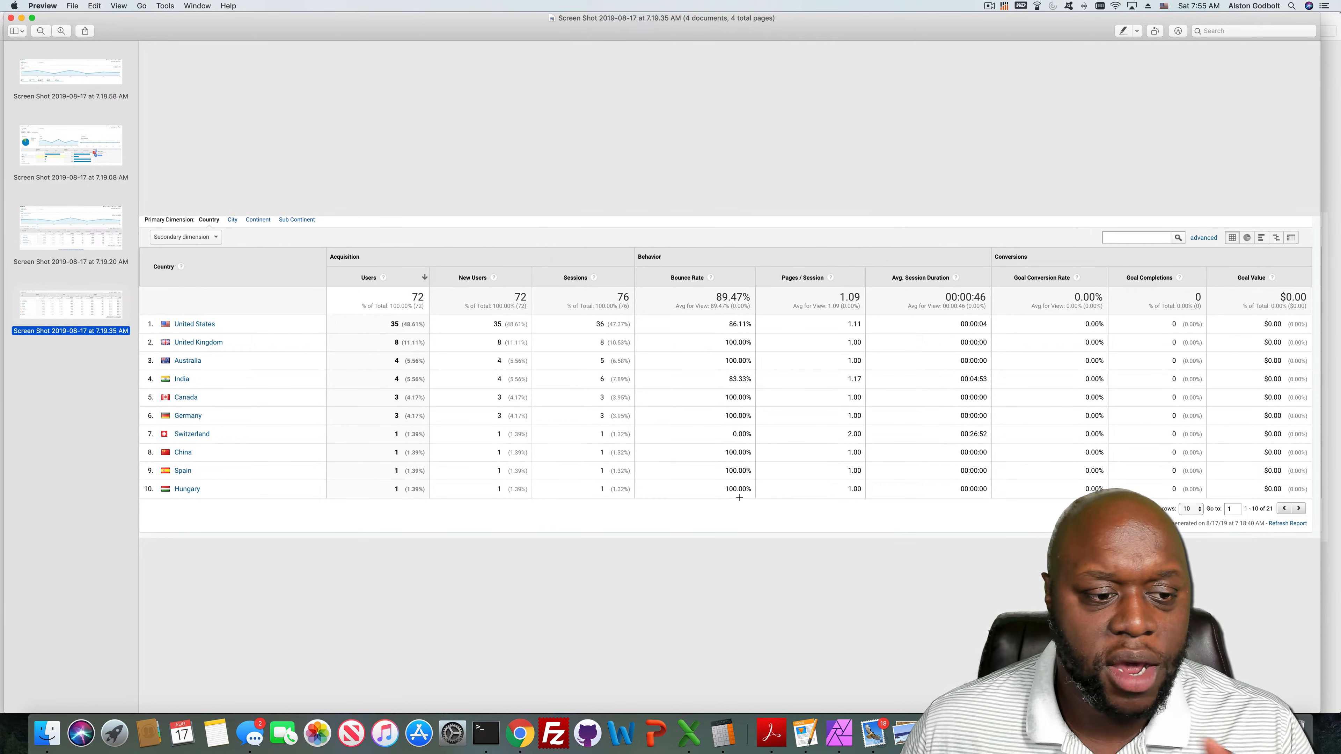
mouse_move(823, 585)
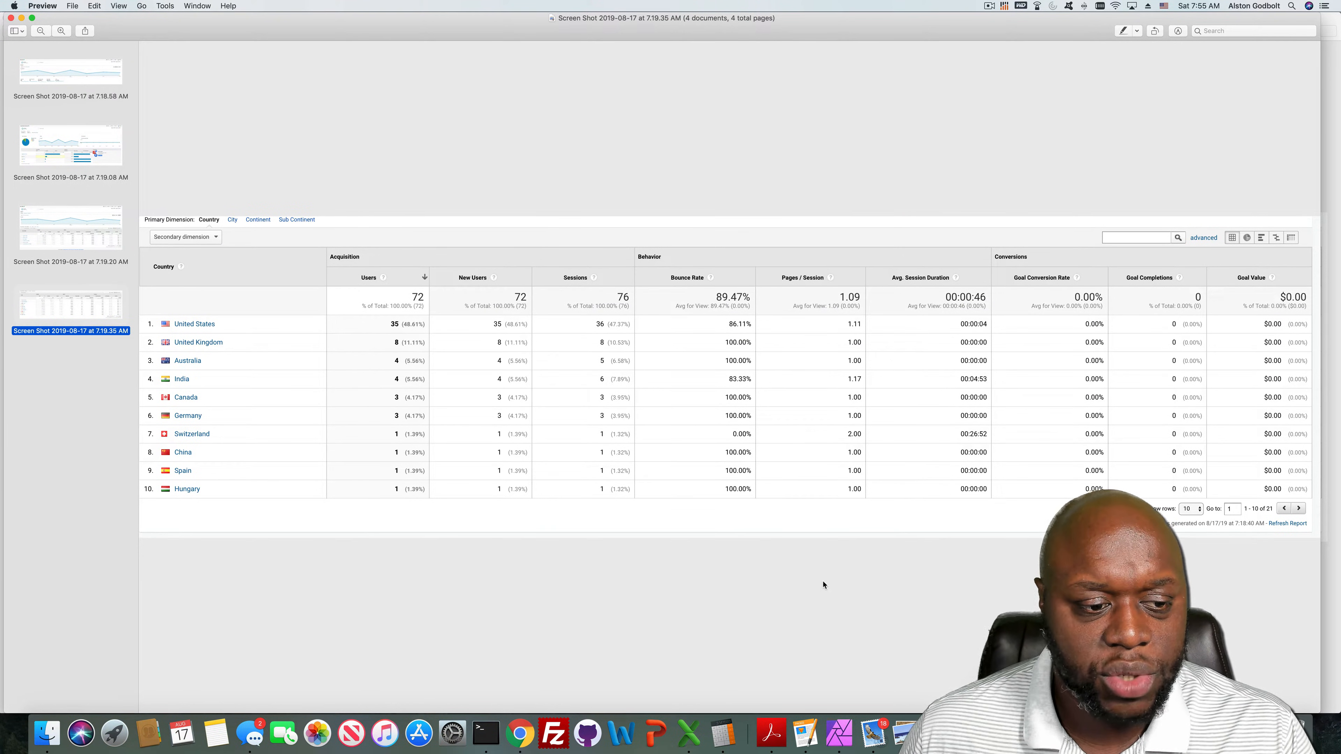
mouse_move(959, 388)
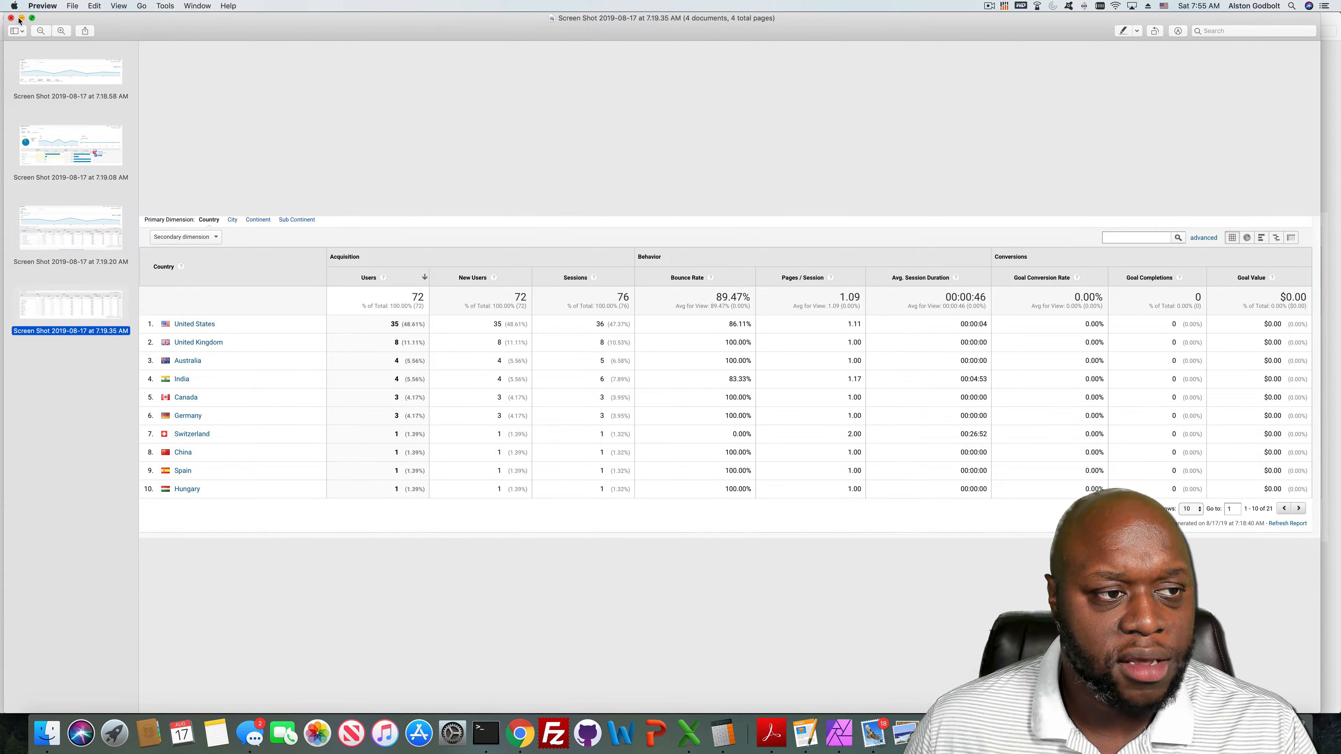
- Close the third set and view the fourth site's overview, then its acquisition overview
click(65, 72)
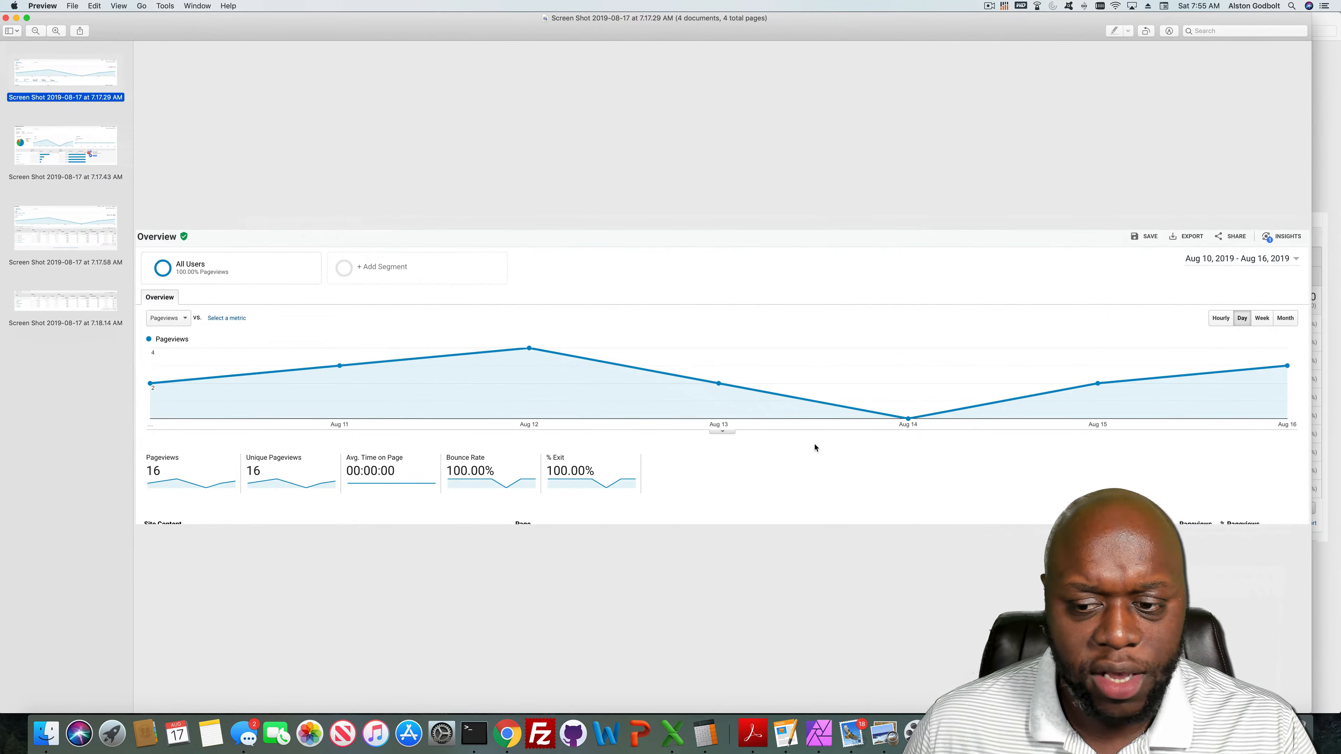
mouse_move(805, 447)
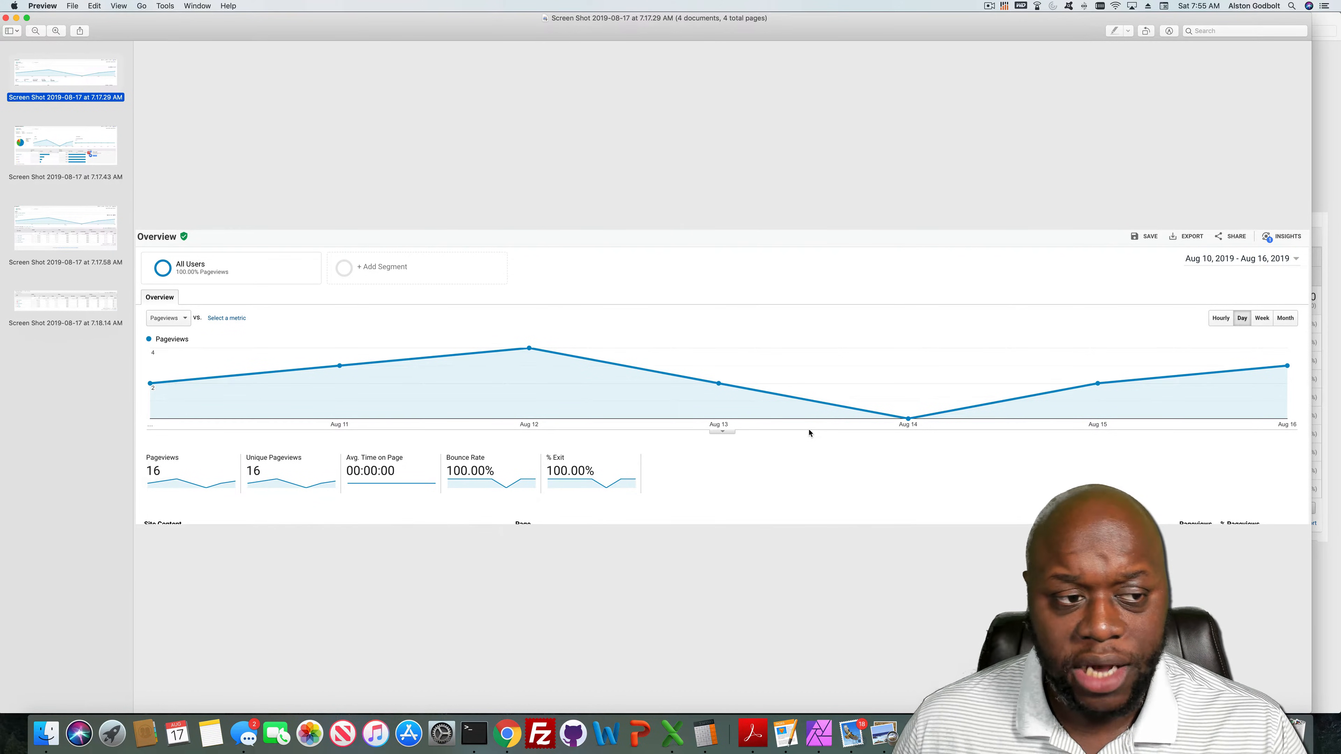
click(64, 226)
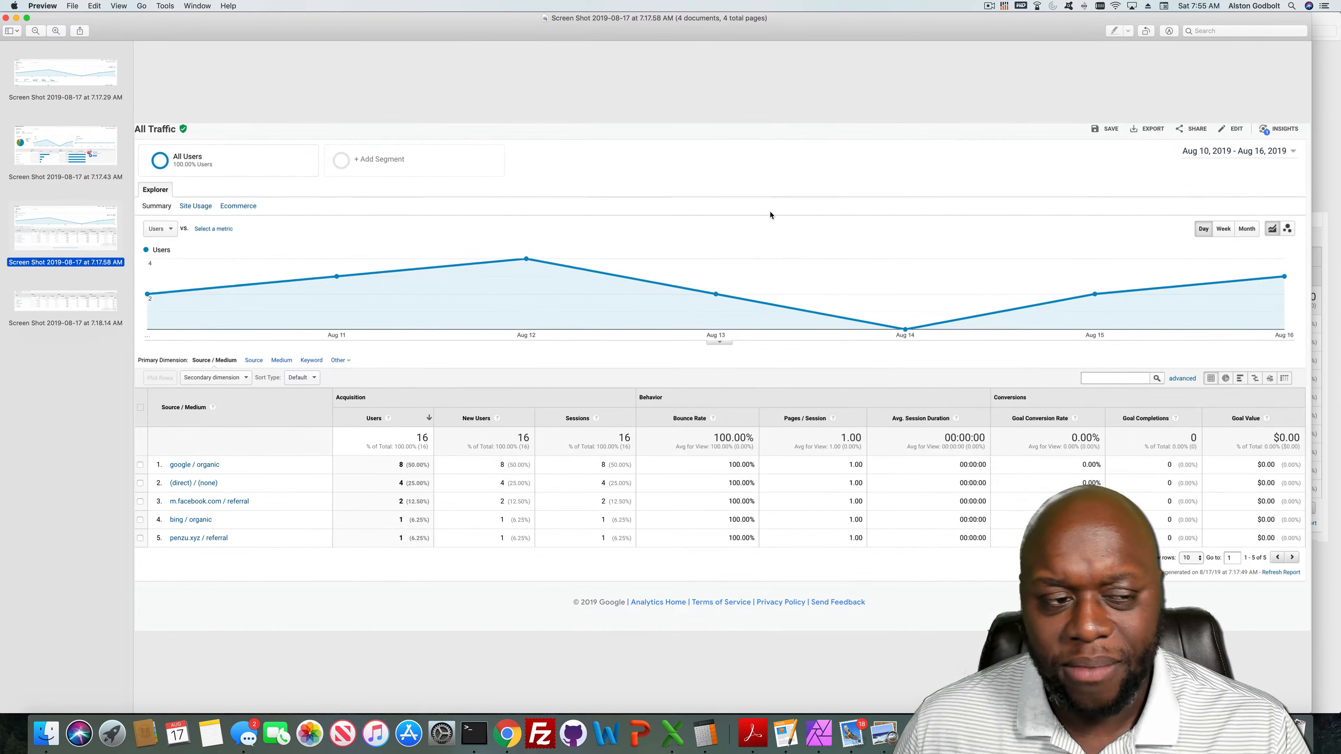
click(64, 72)
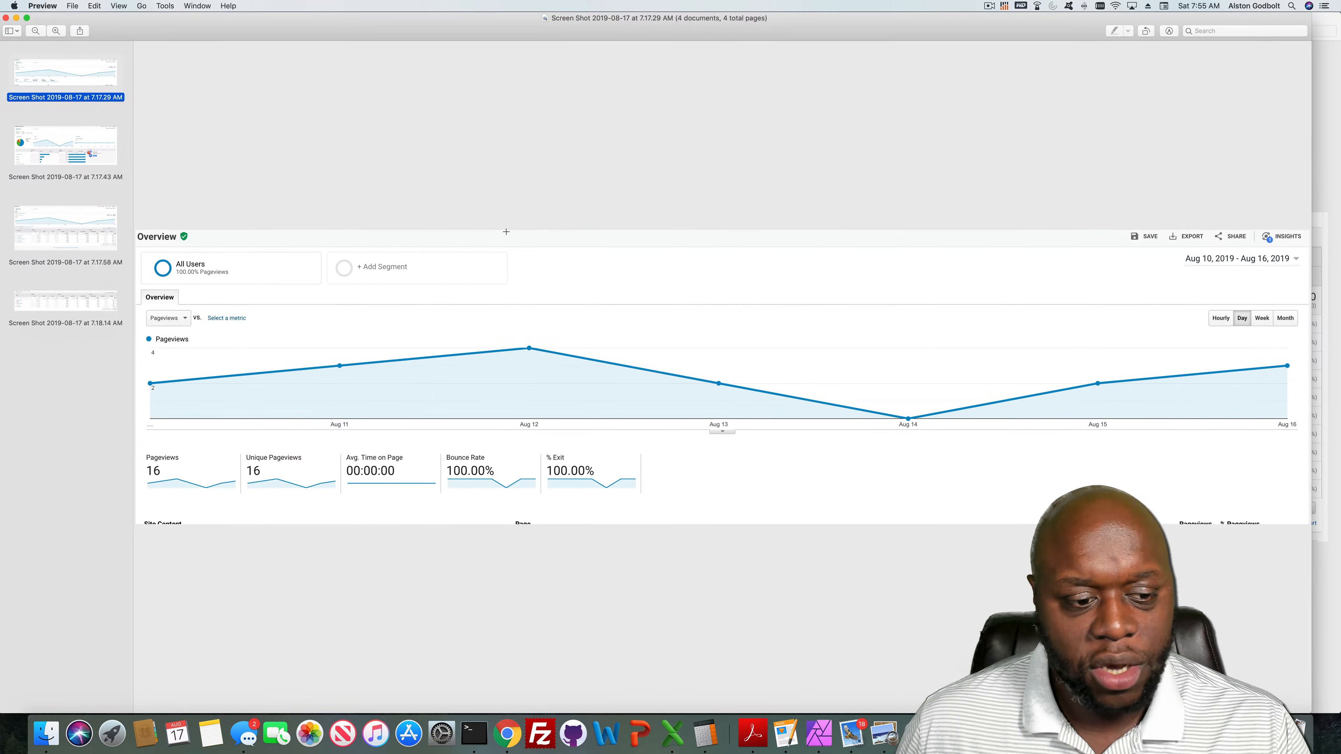
mouse_move(554, 498)
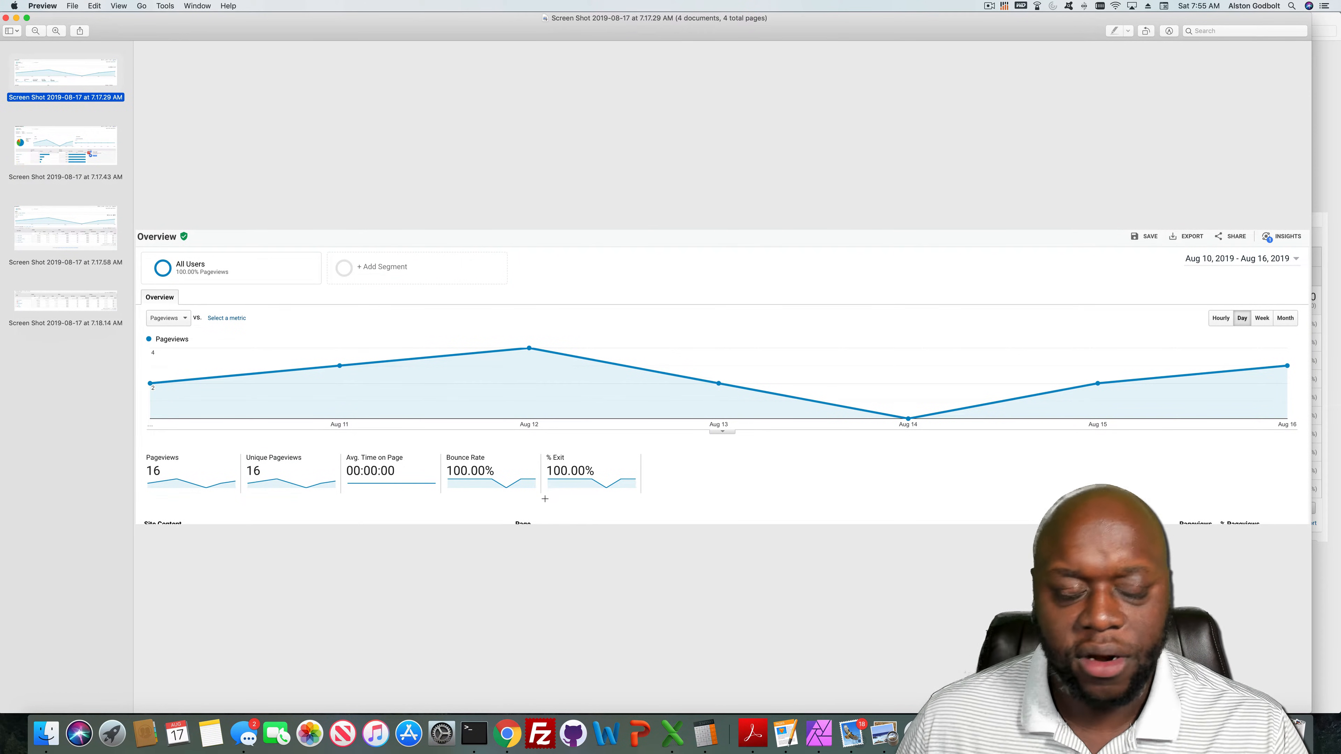
mouse_move(627, 520)
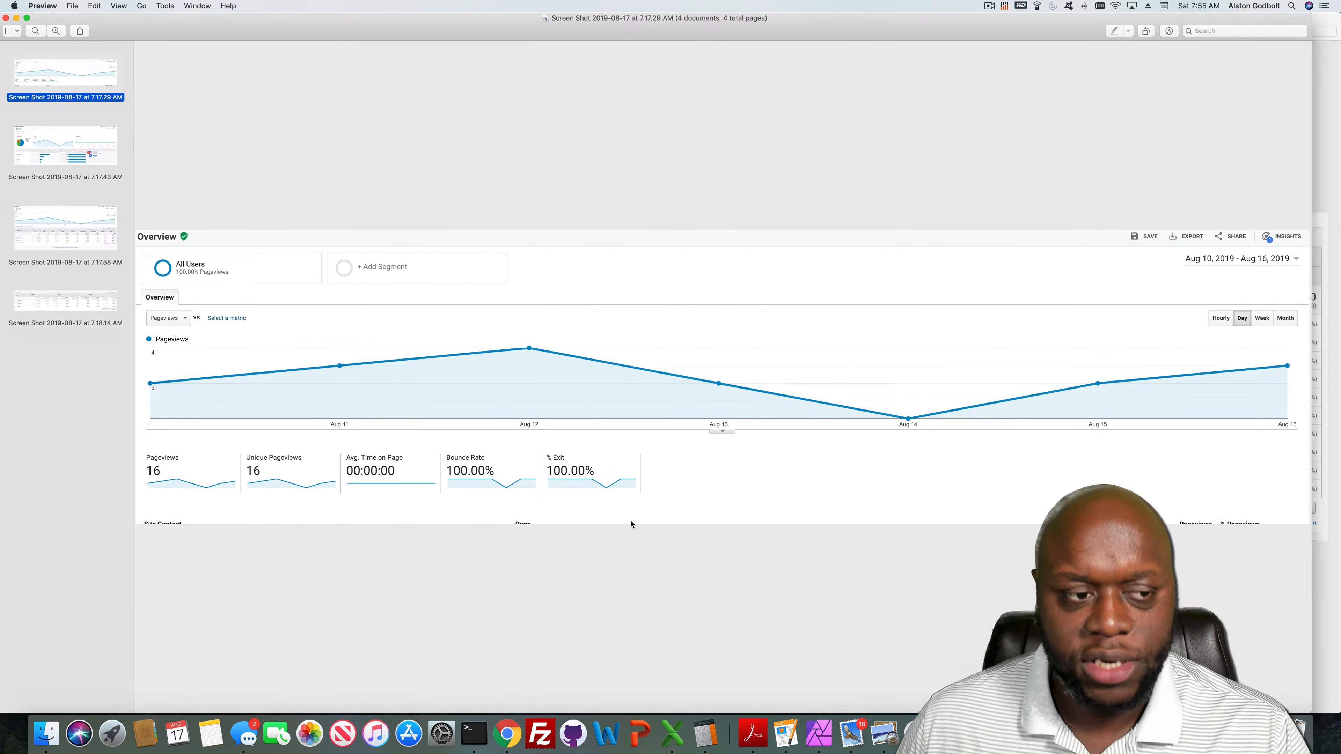
mouse_move(636, 534)
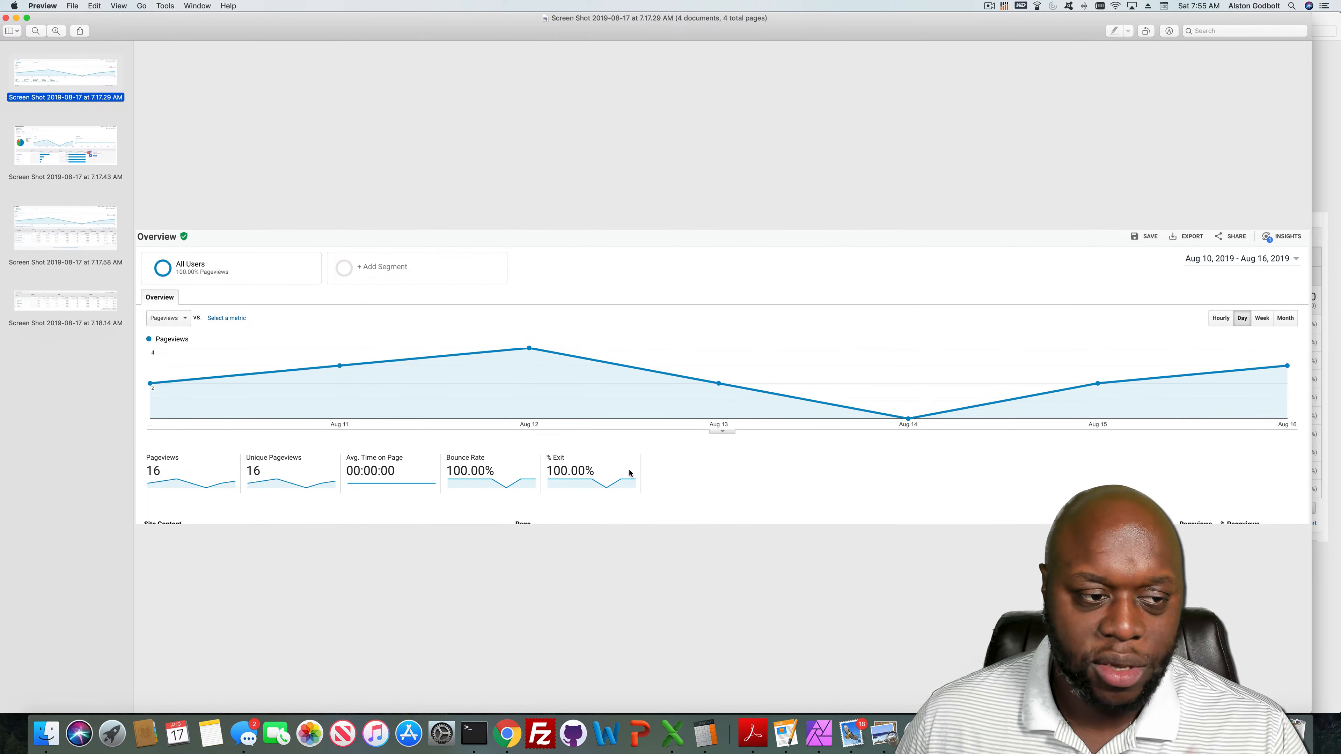
mouse_move(648, 502)
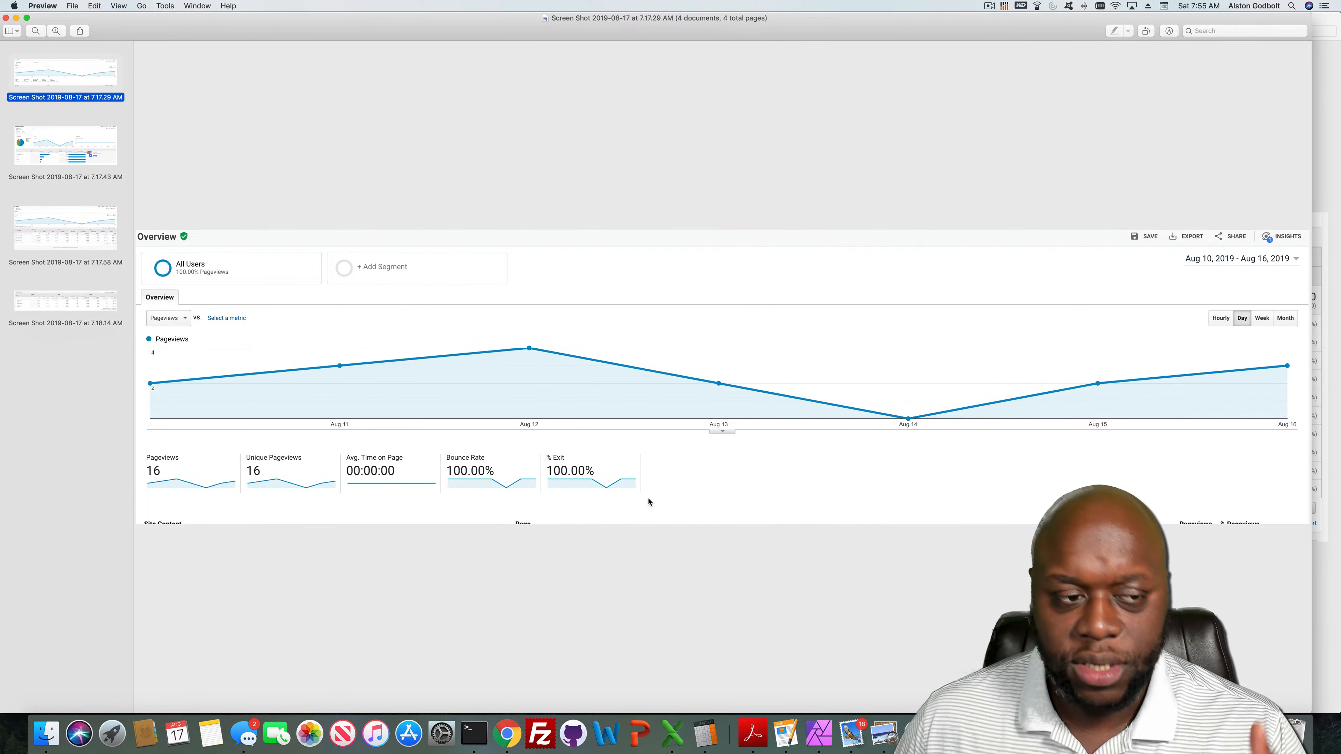
mouse_move(644, 548)
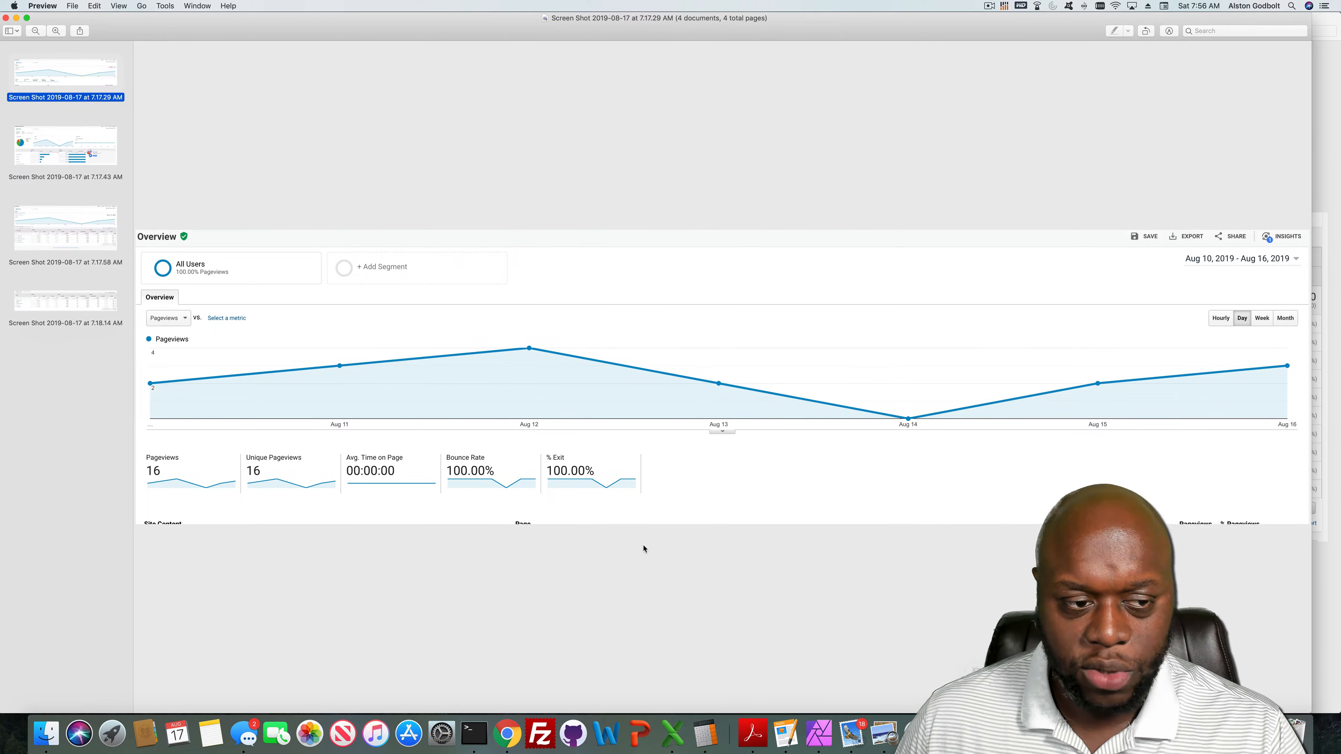
mouse_move(663, 546)
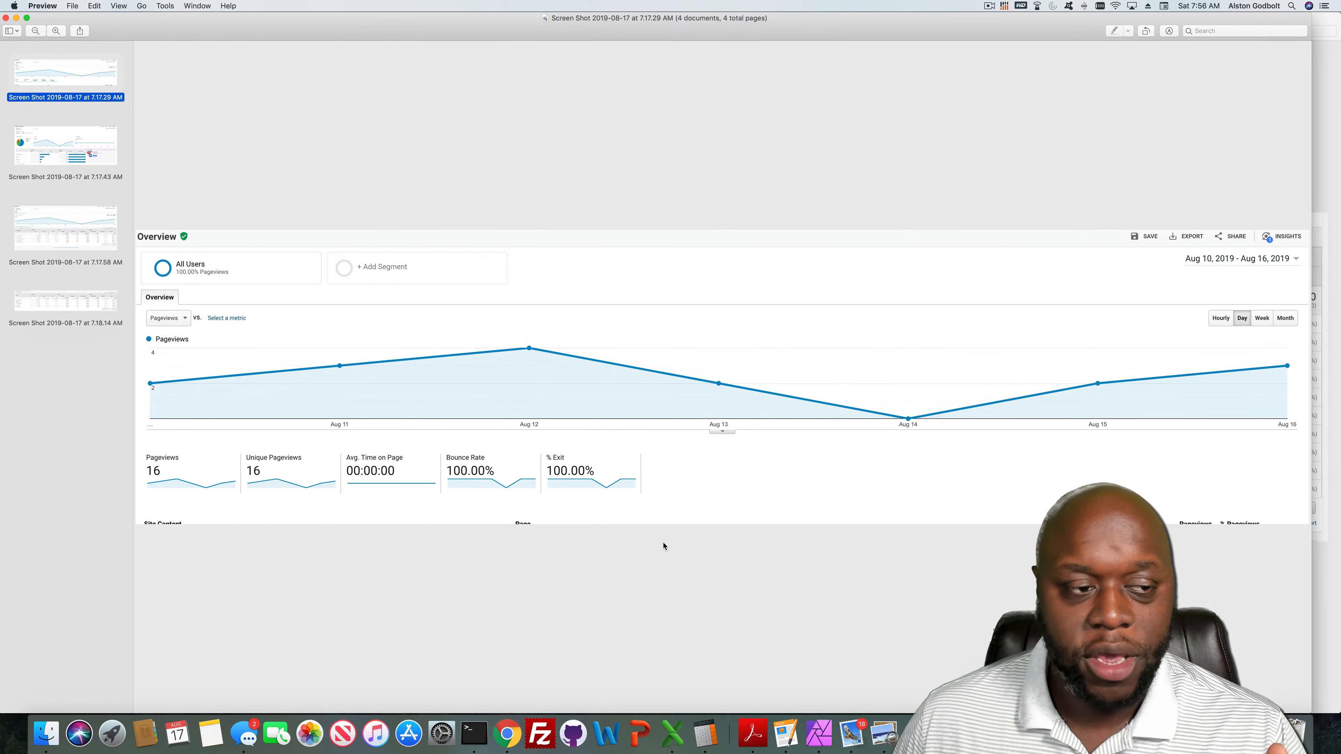
mouse_move(679, 528)
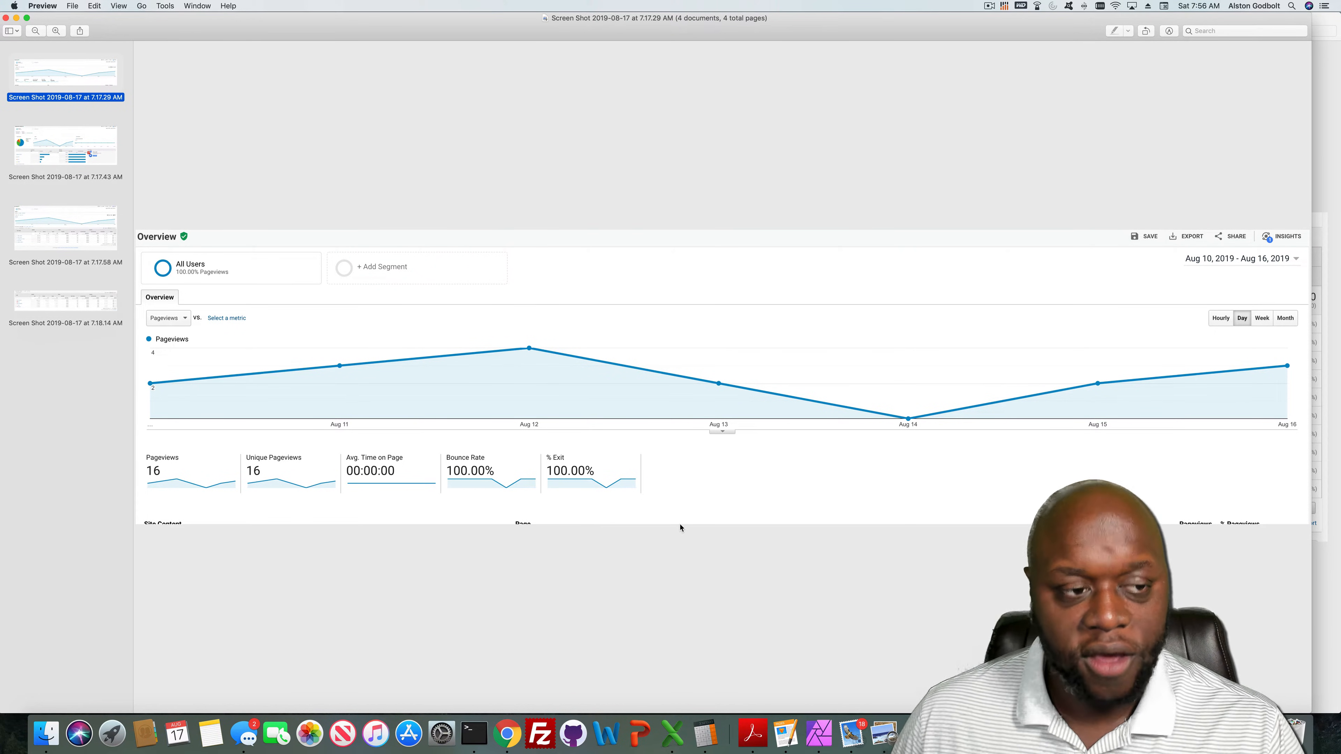
click(65, 145)
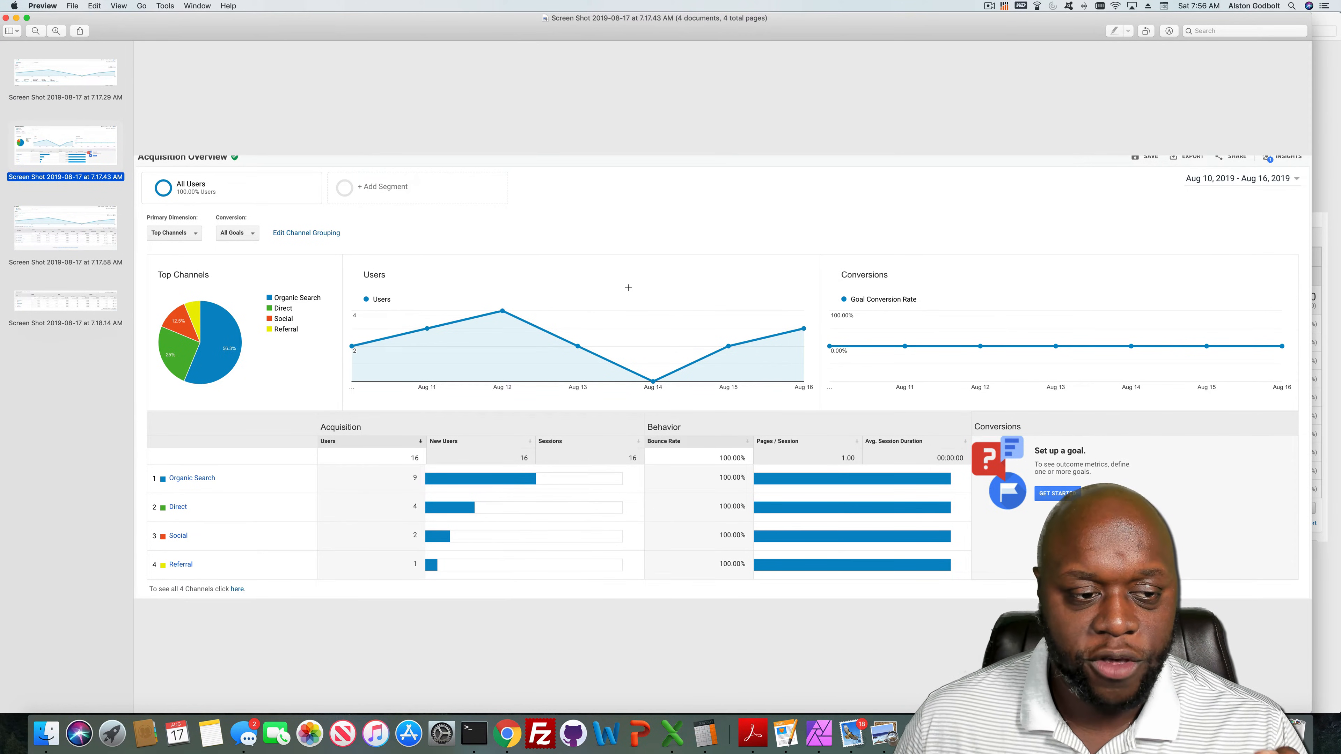
mouse_move(621, 268)
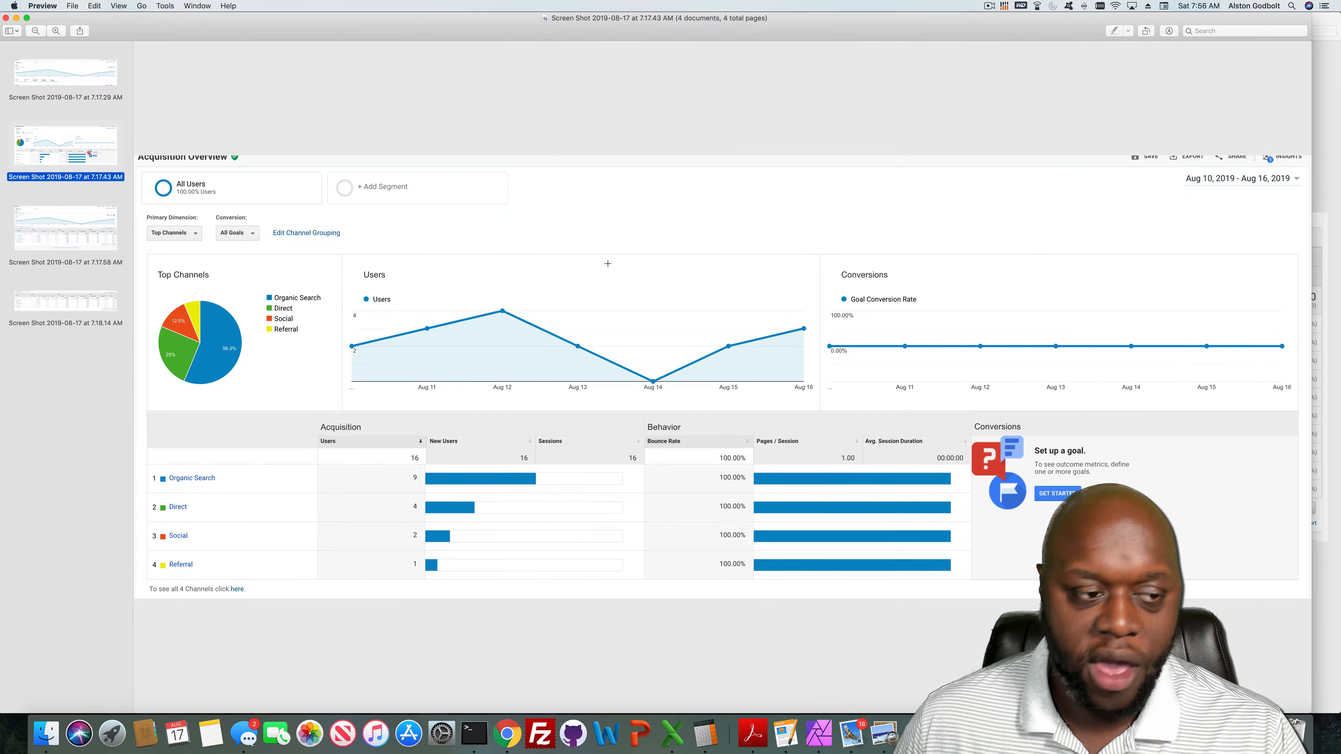
- View the fourth site's source/medium table, google/organic leading with 8 of 16 users
click(64, 226)
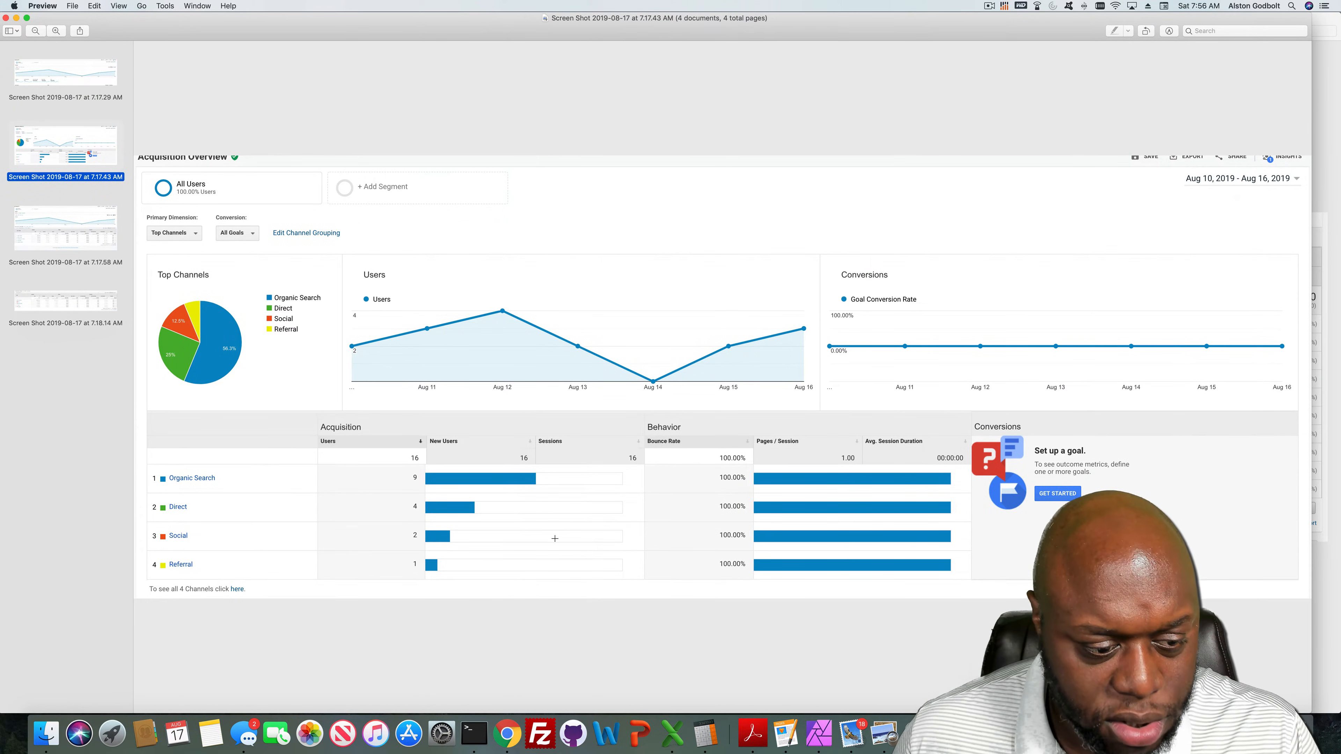
click(64, 227)
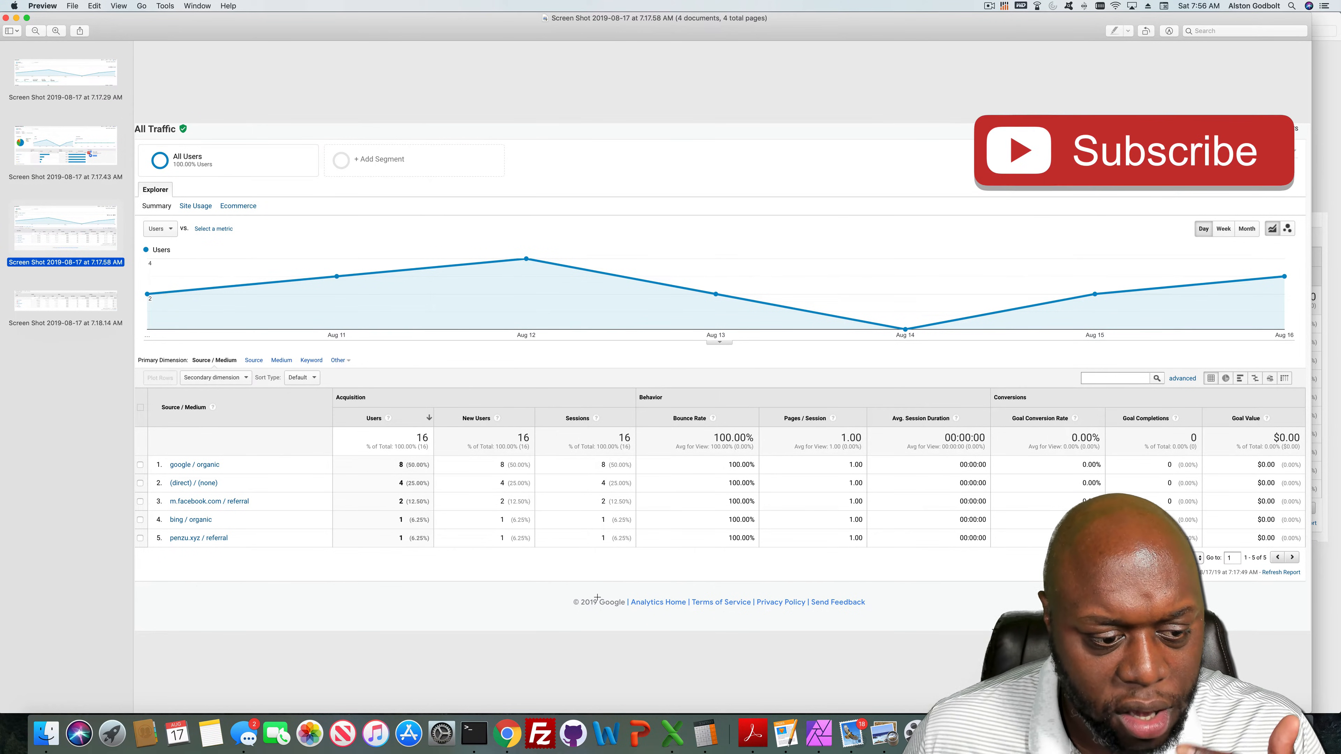
- View the fourth site's country breakdown, United States leading with 12 of 16 users
click(64, 305)
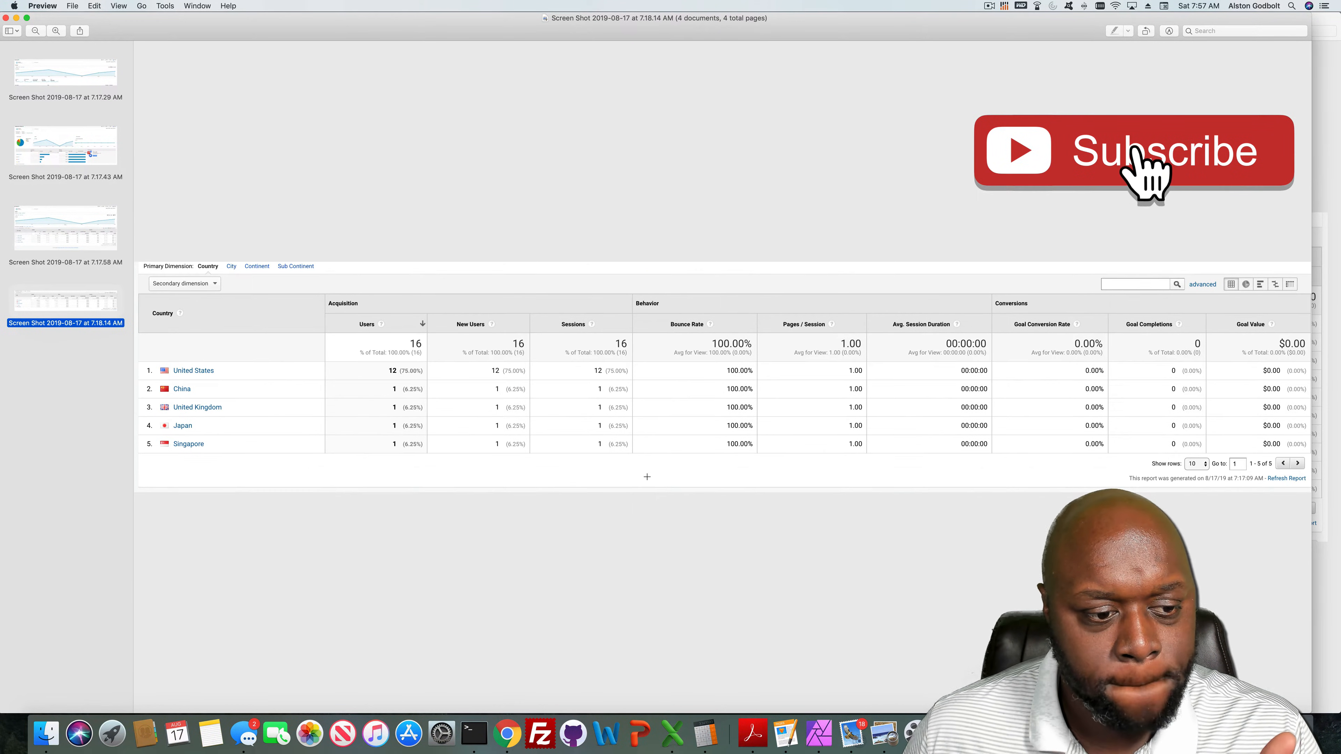
click(1132, 151)
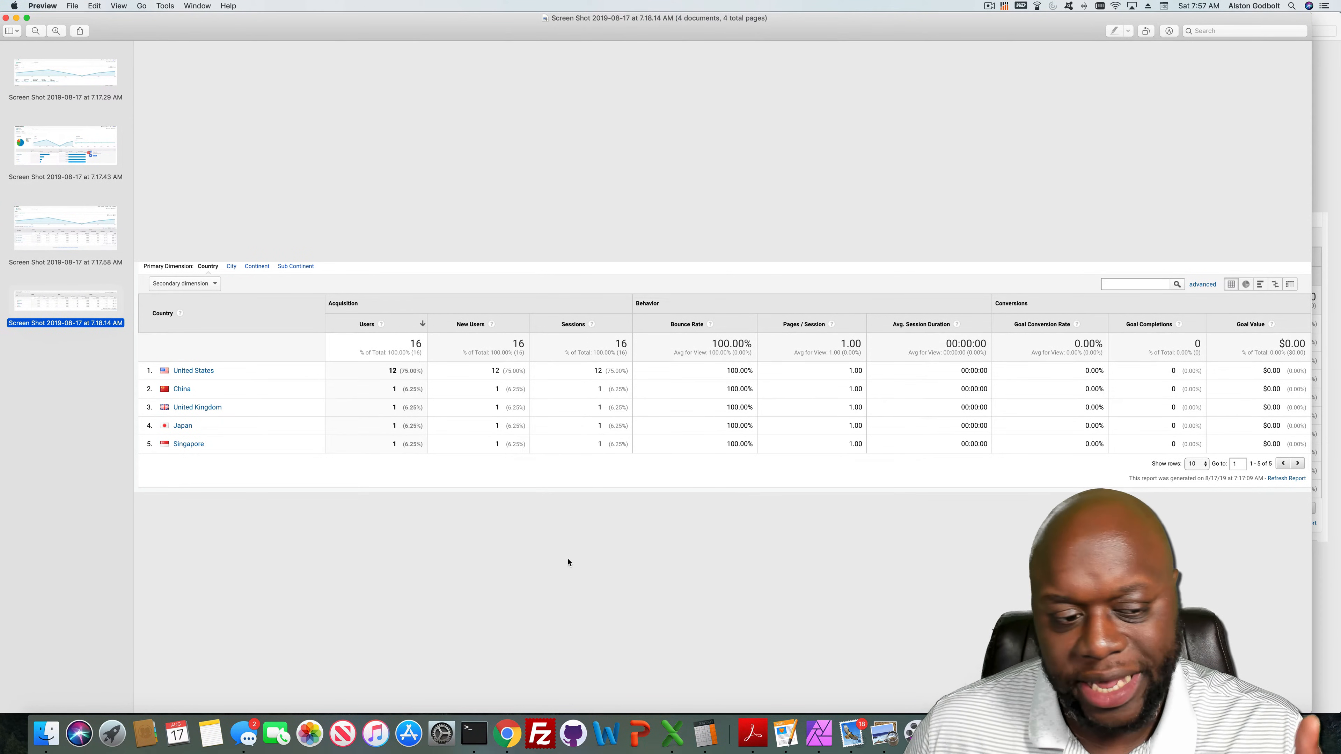
mouse_move(541, 567)
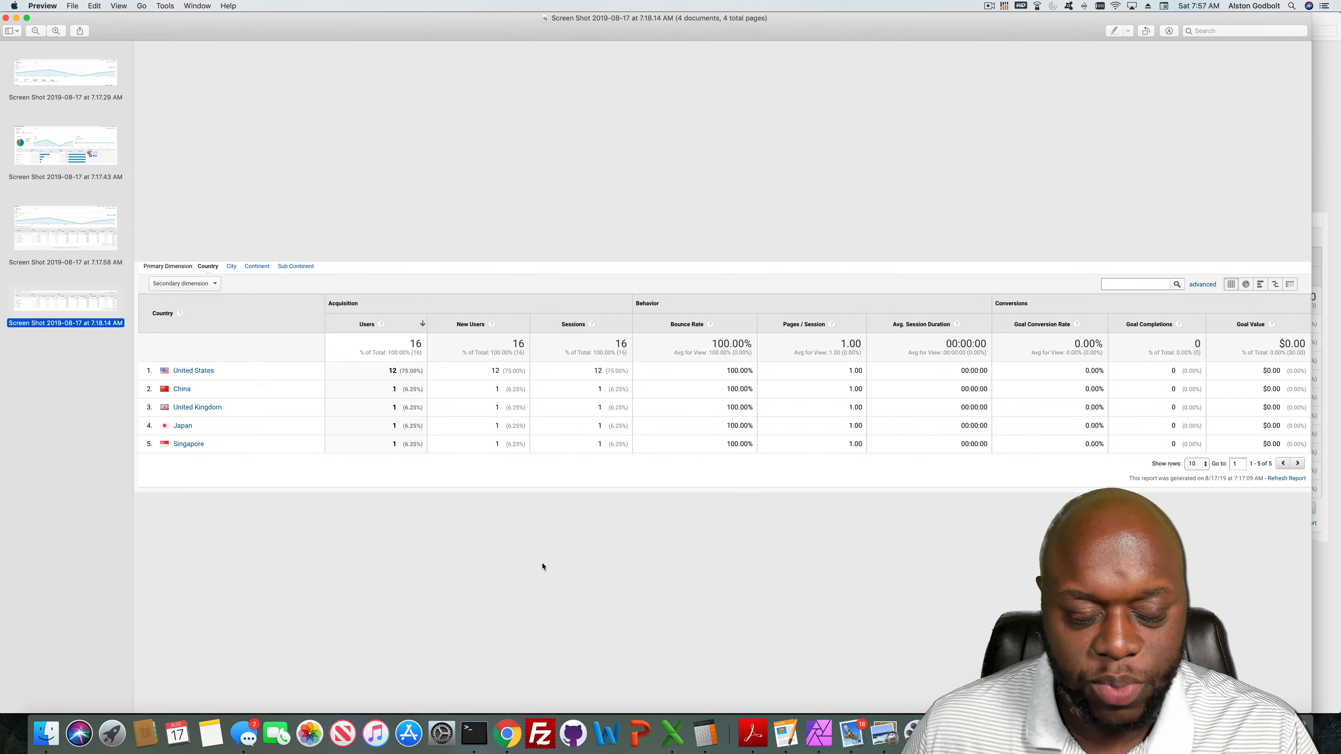
mouse_move(609, 541)
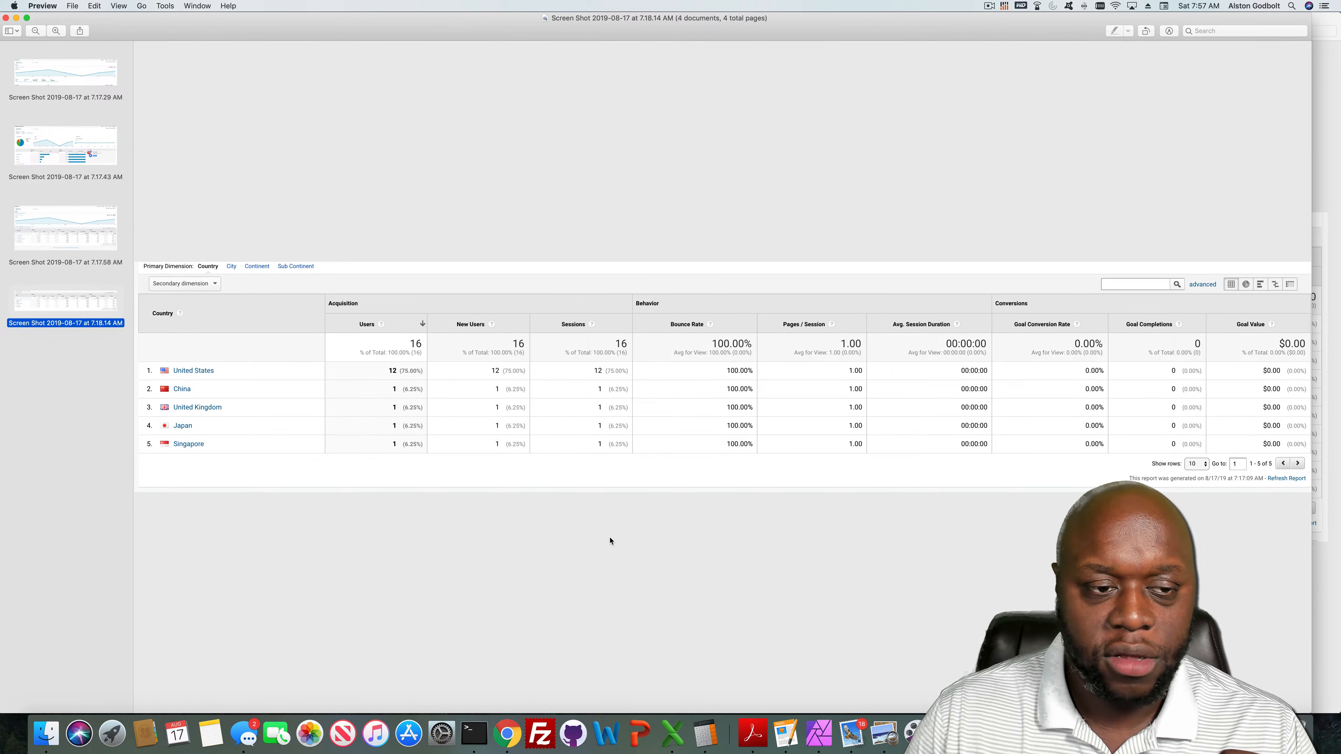